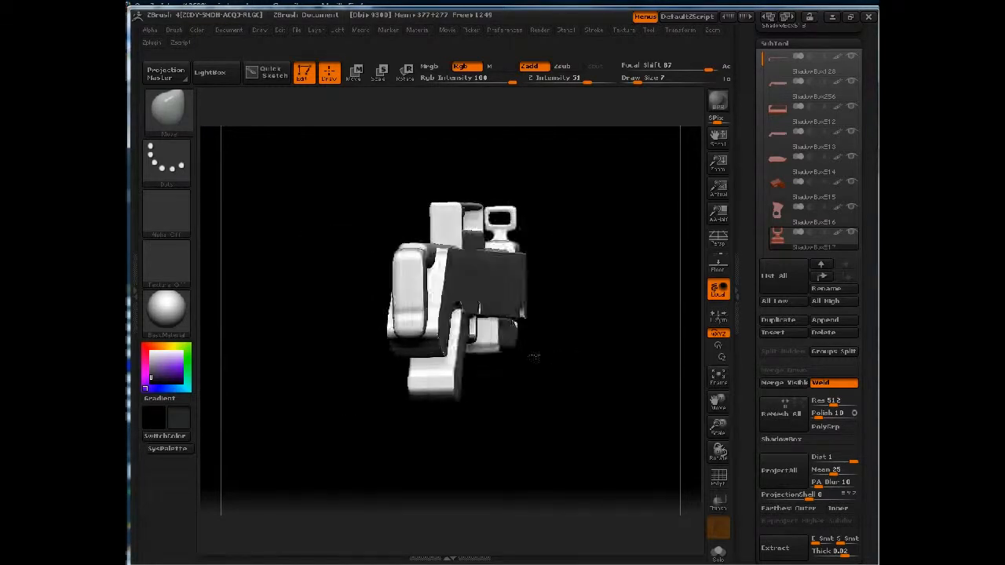
Orbit the gun model until it snaps to a flat side profile view.
left_click_drag(455, 306, 510, 353)
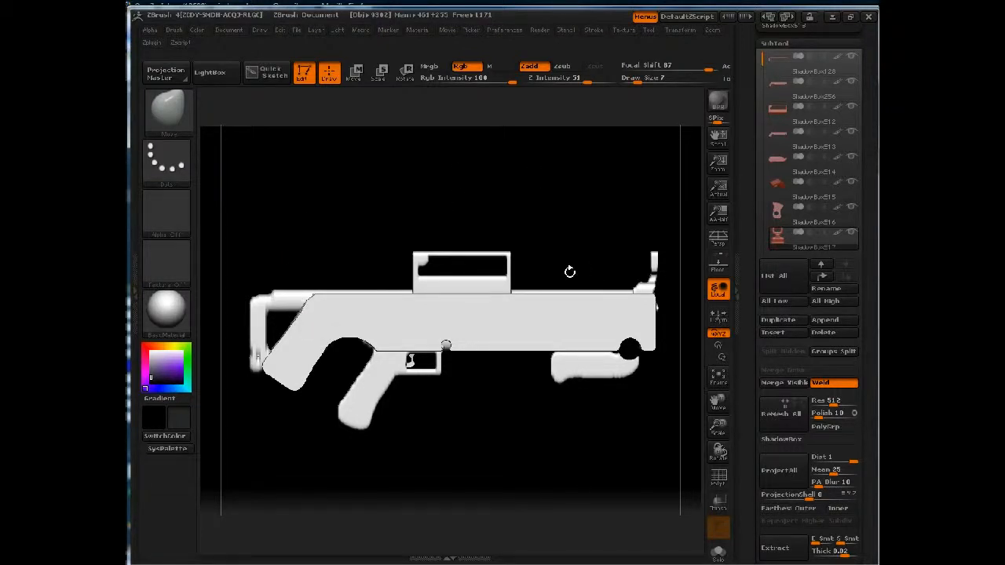
mouse_move(376, 240)
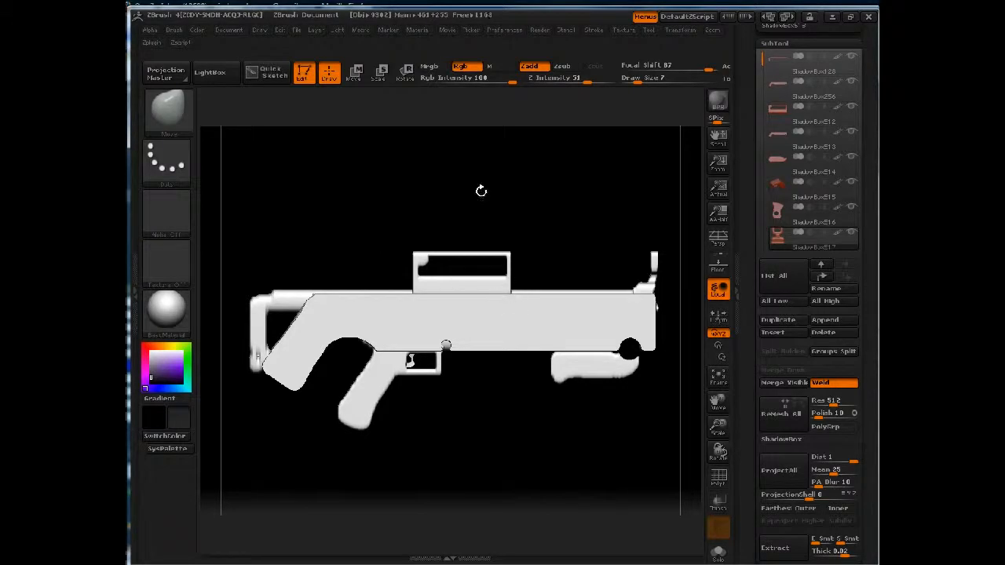
mouse_move(603, 225)
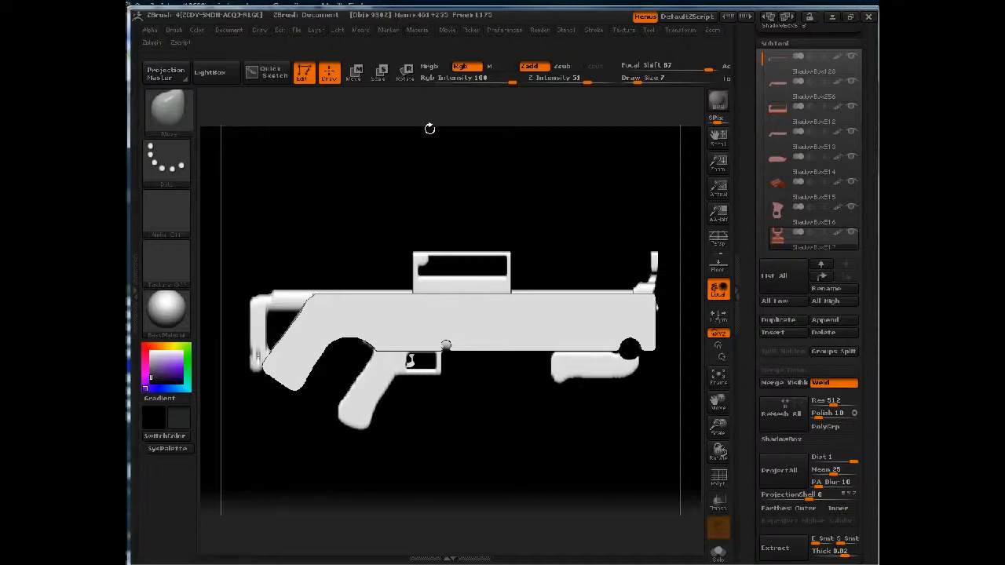
left_click(593, 30)
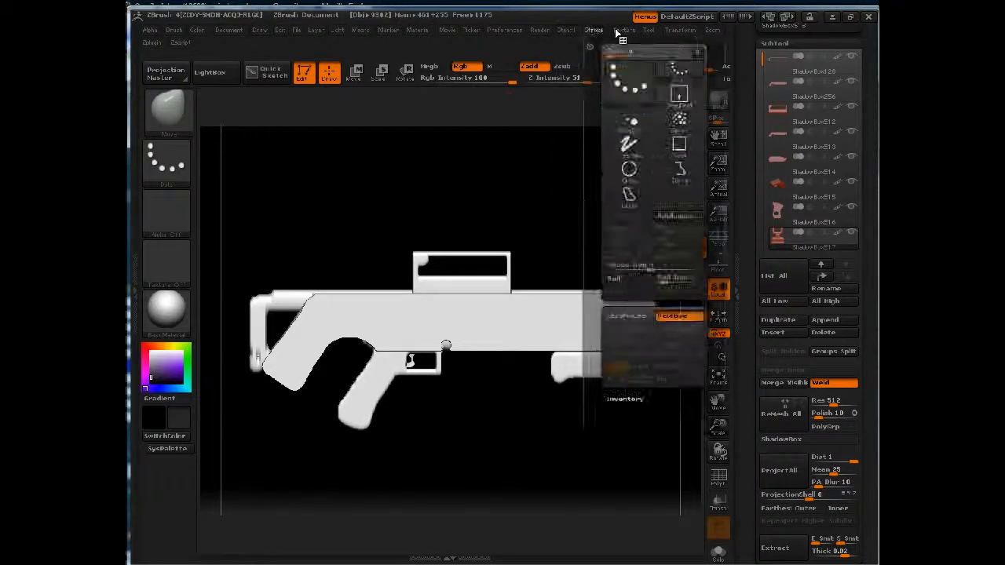
left_click(624, 30)
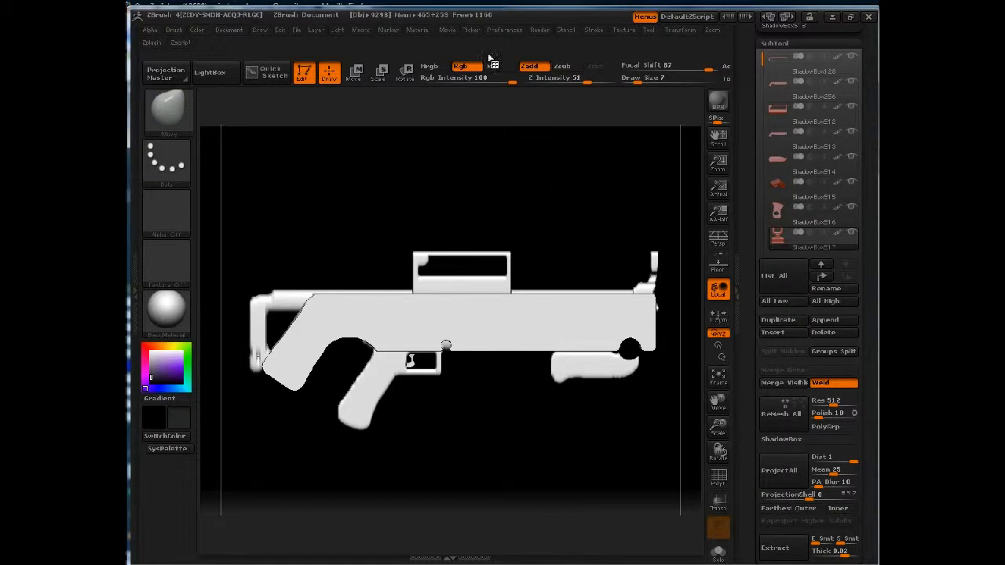
left_click(622, 30)
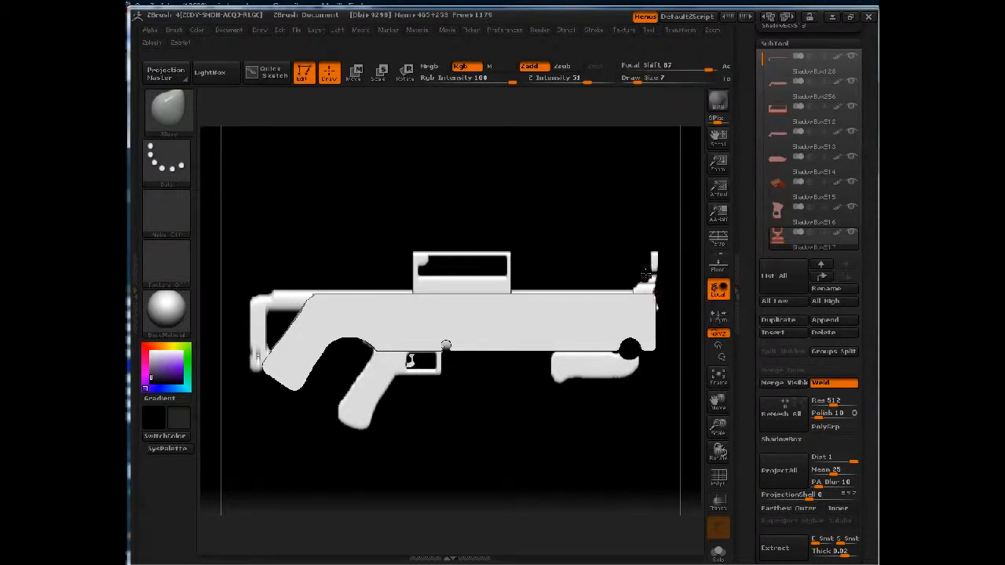
mouse_move(717, 240)
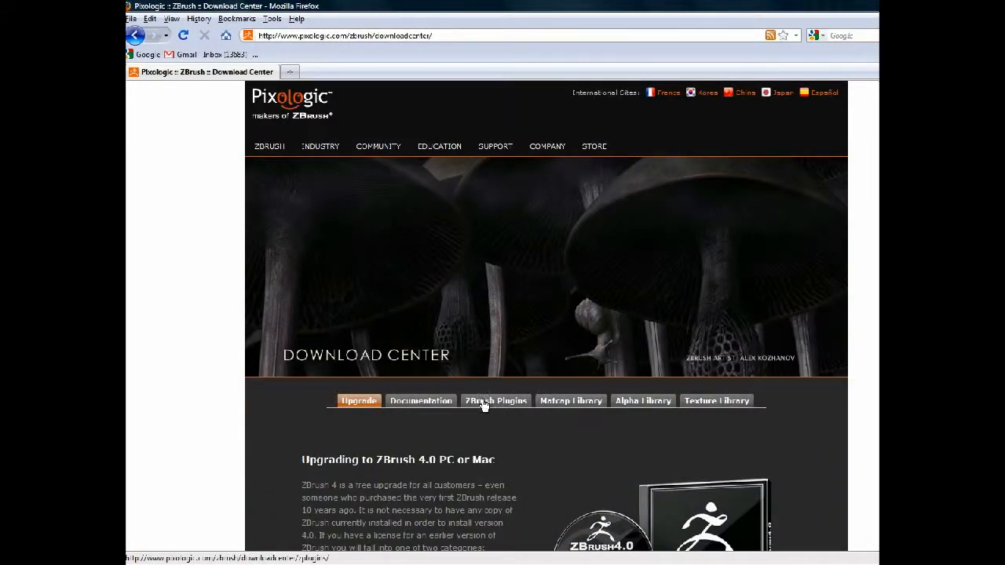
Show the ZBrush Plugins downloads and scroll down to the Image Plane plugin.
left_click(494, 400)
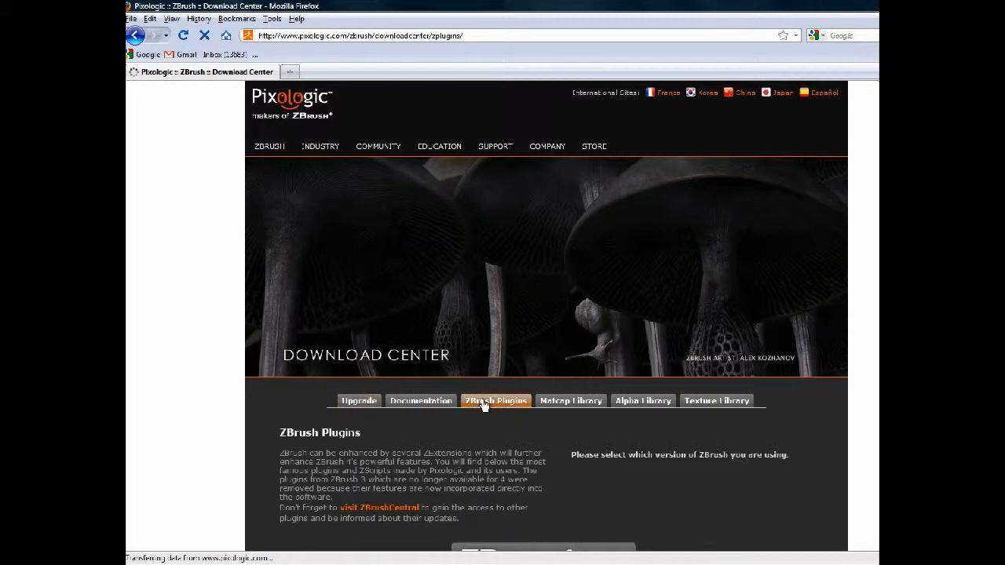
scroll("down", 3)
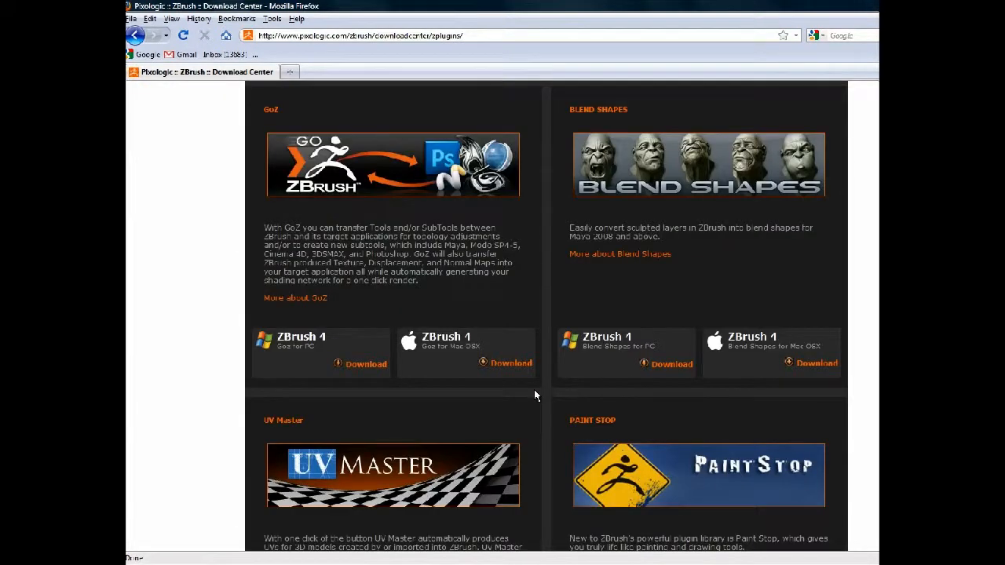
scroll("down", 3)
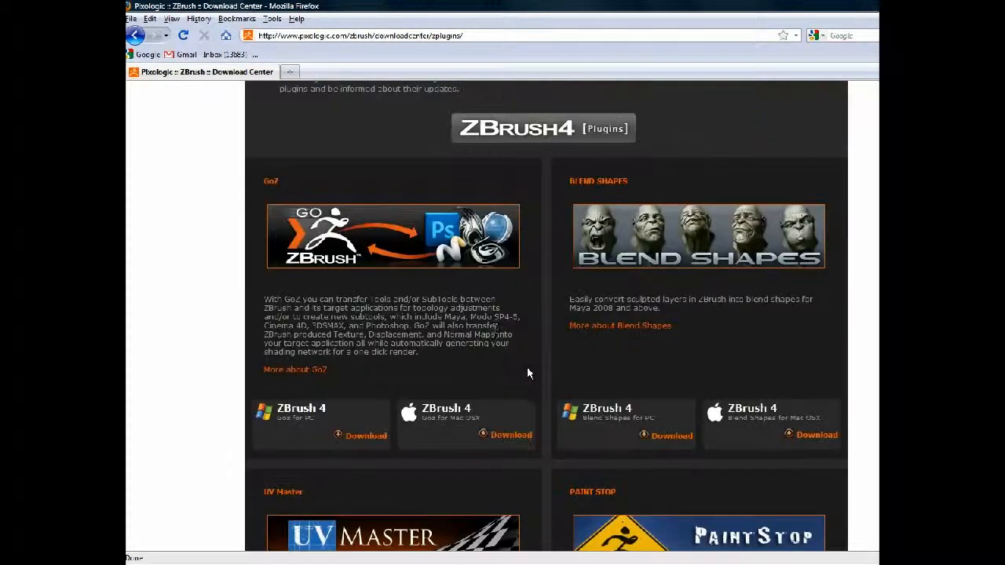
scroll("down", 3)
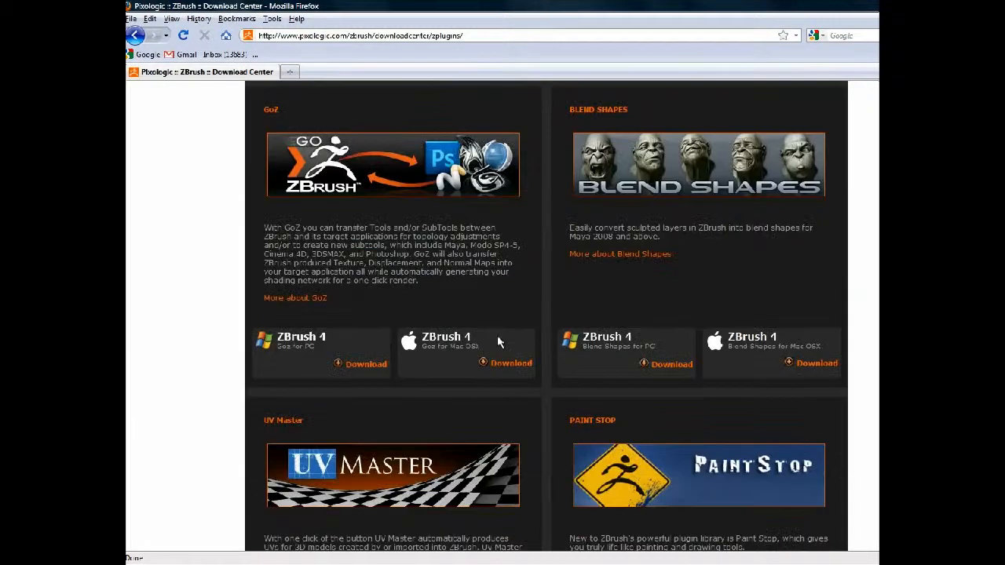
scroll("down", 3)
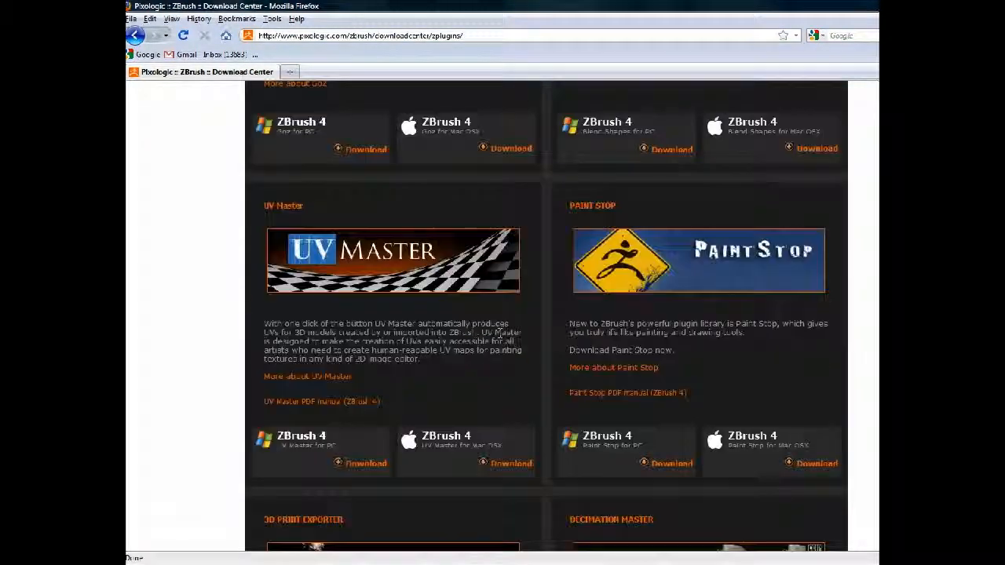
scroll("down", 3)
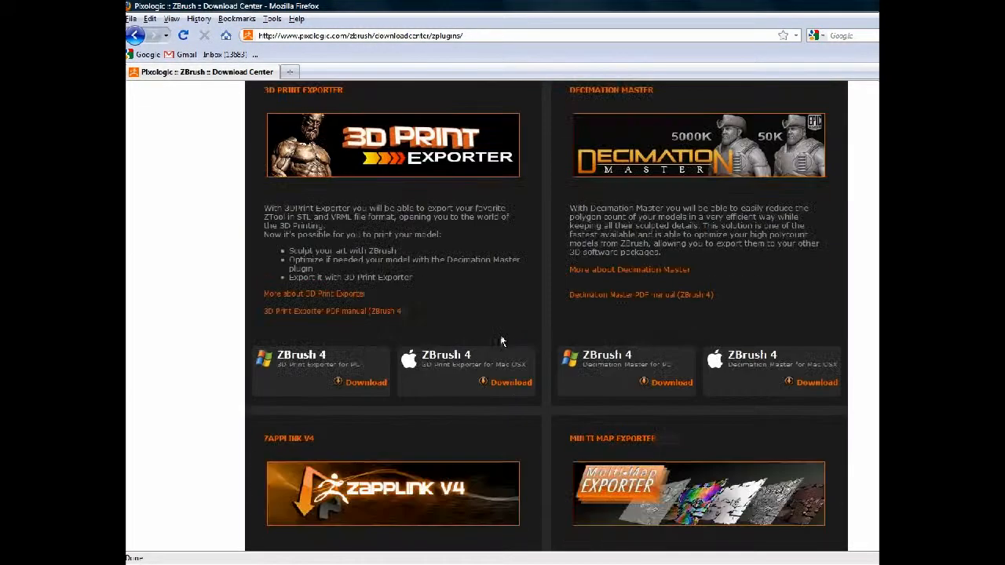
scroll("down", 3)
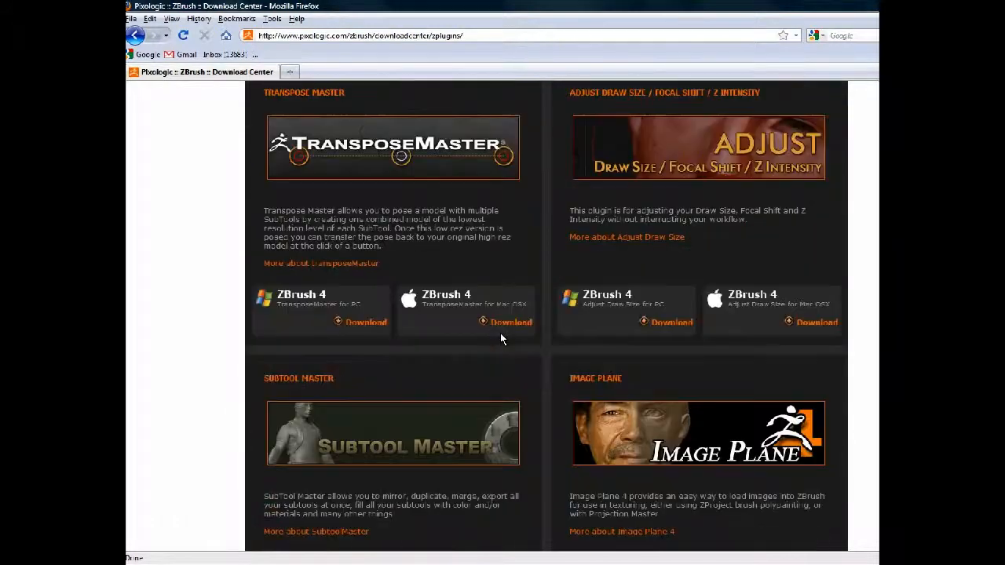
scroll("down", 3)
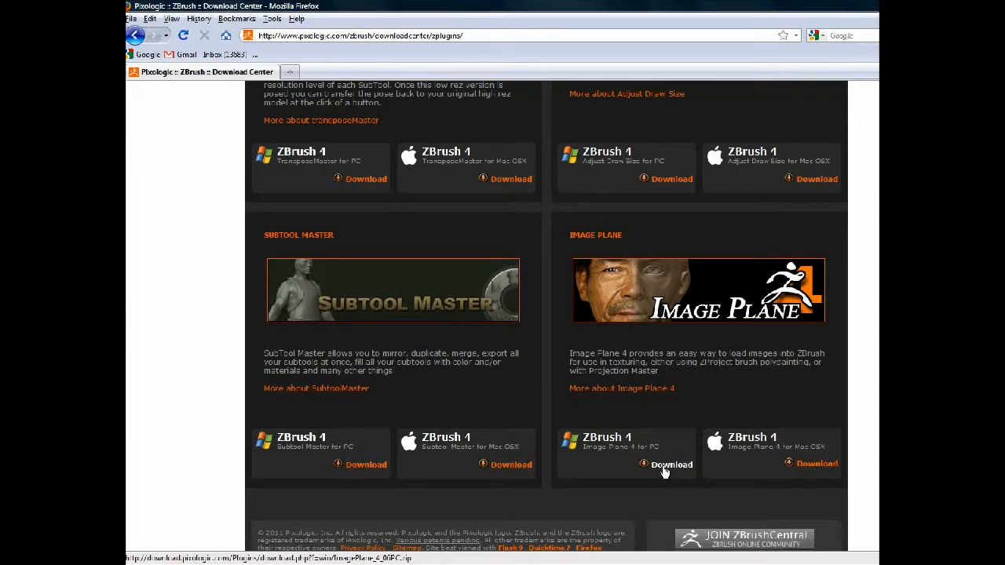
Download the Image Plane 4 PC zip and save it into Desktop > shadowbox > userFiles.
left_click(671, 464)
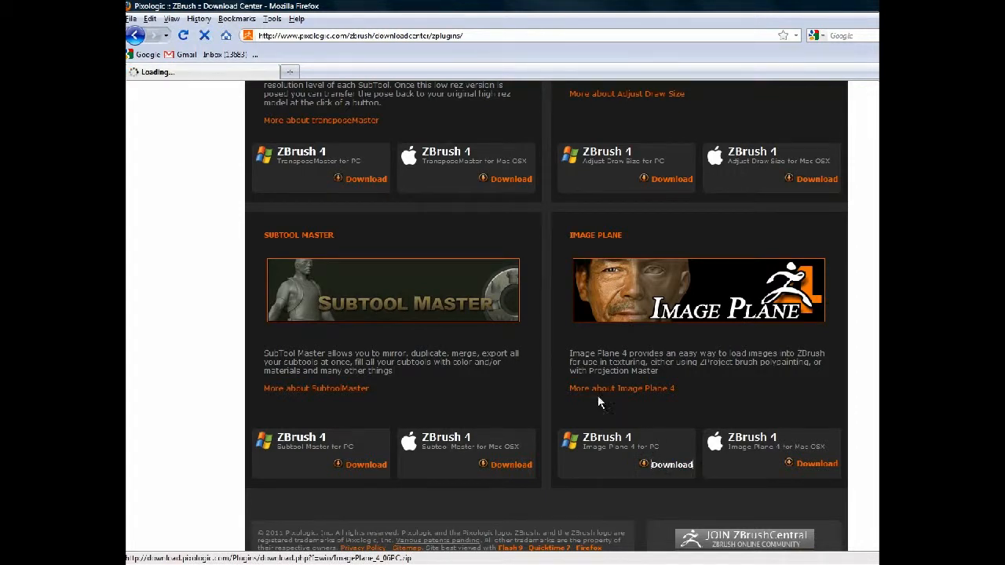
left_click(671, 464)
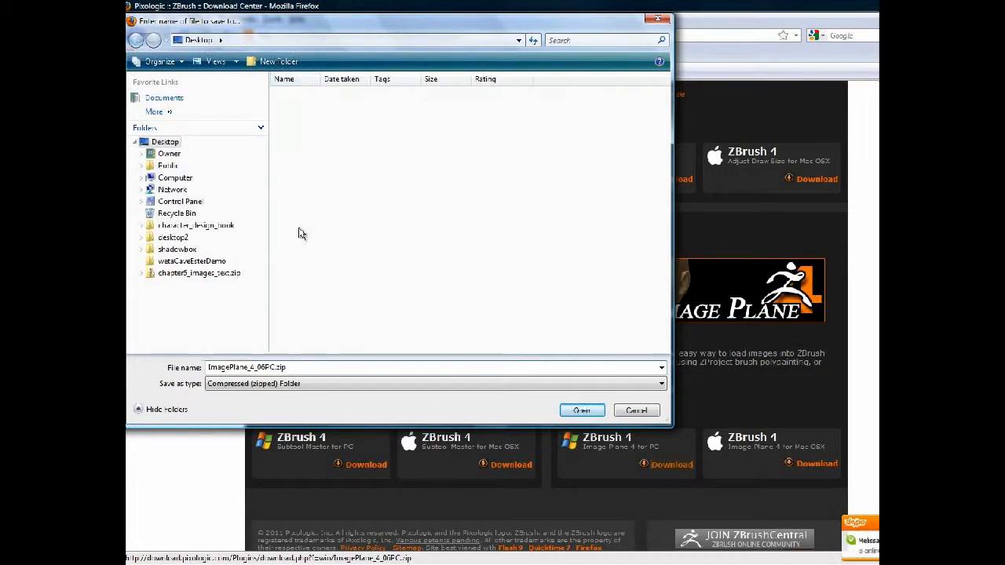
double_click(177, 248)
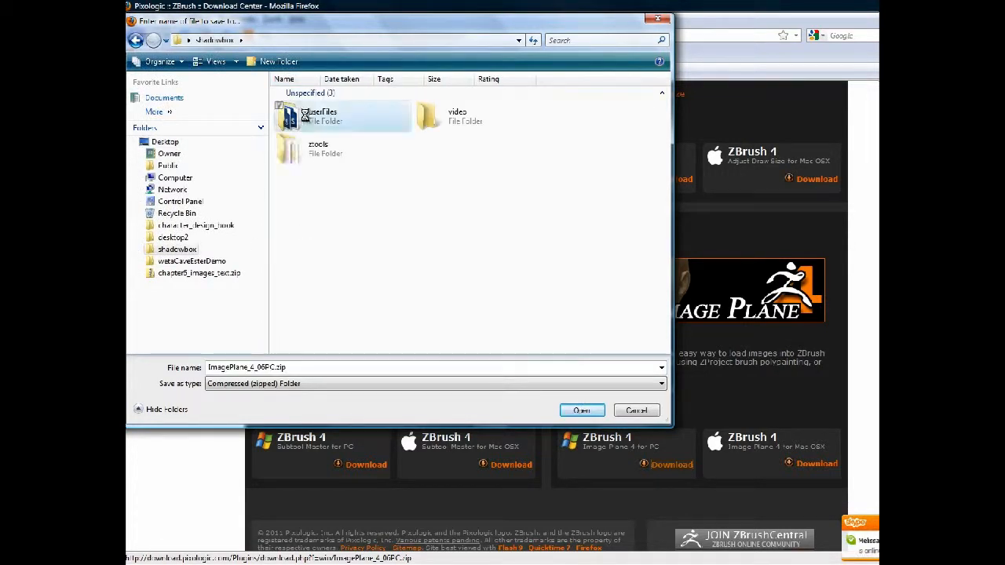
double_click(320, 115)
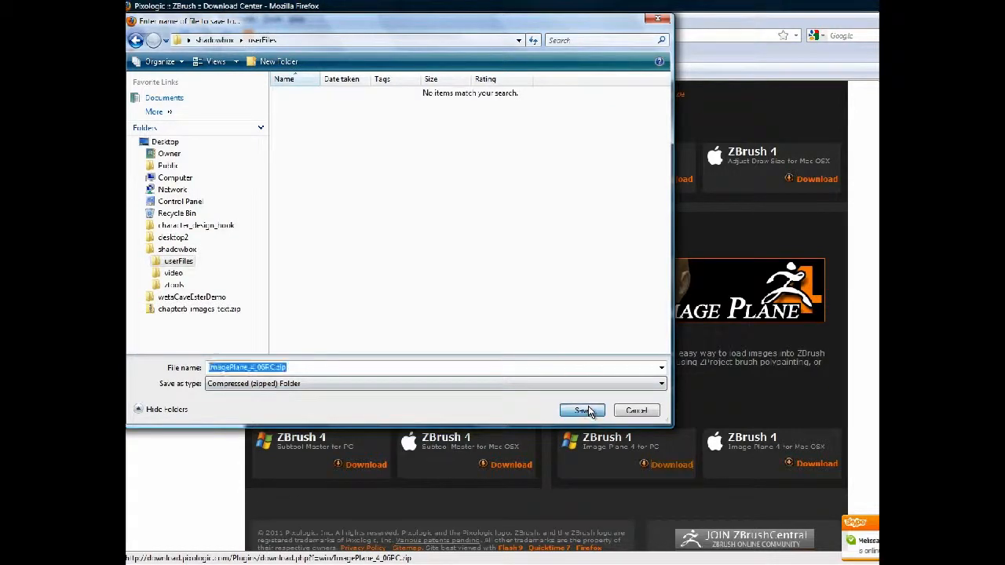
left_click(581, 410)
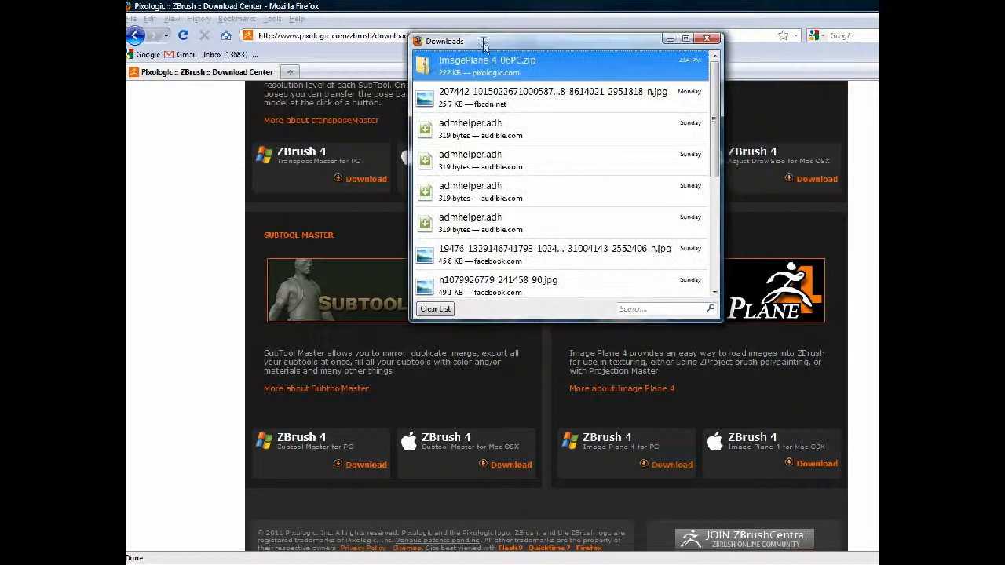
From the download's containing folder, delete readme.txt and the zip, keeping ImagePlaneData4 and the ZSC file.
right_click(487, 66)
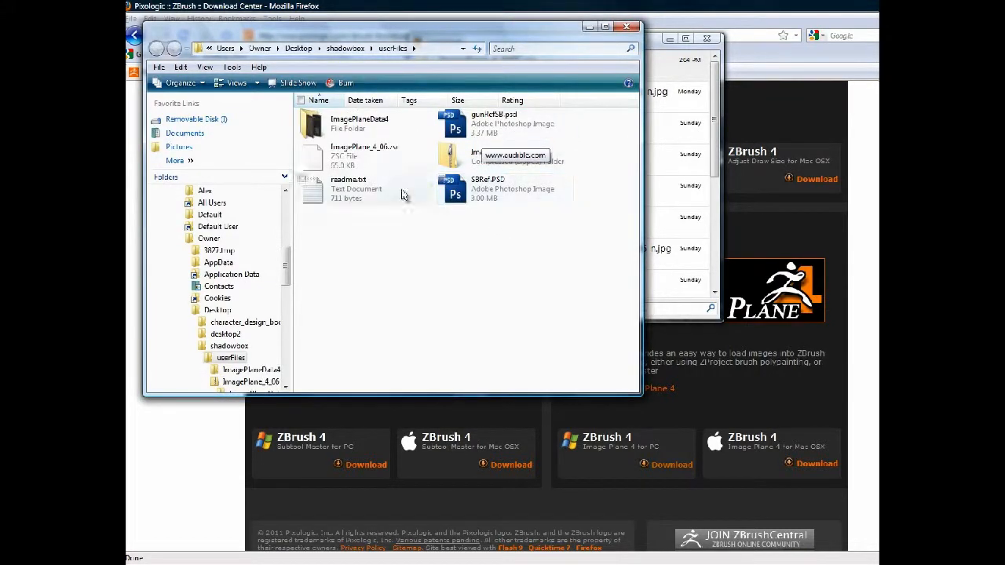
left_click(365, 155)
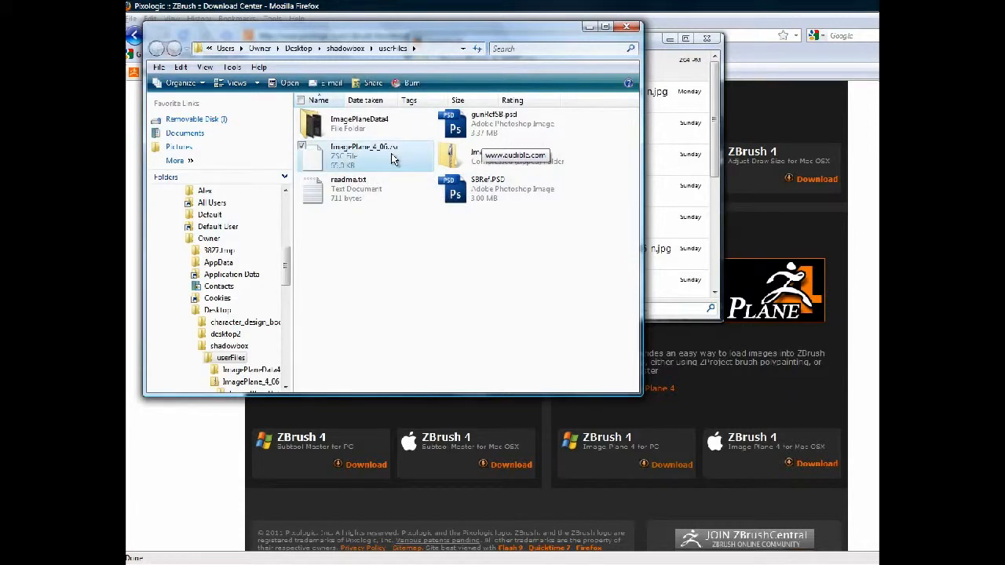
left_click(357, 188)
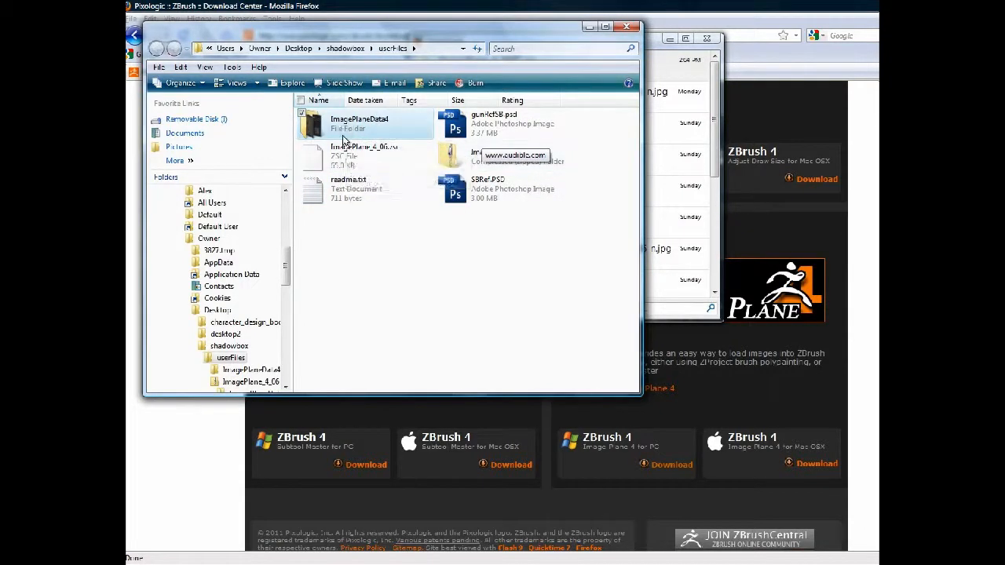
left_click(348, 188)
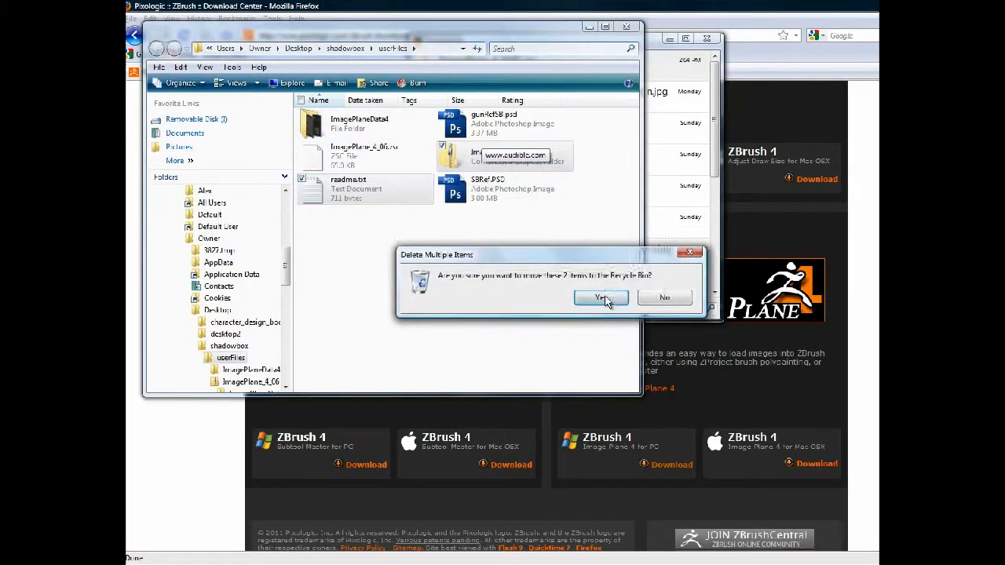
left_click(600, 298)
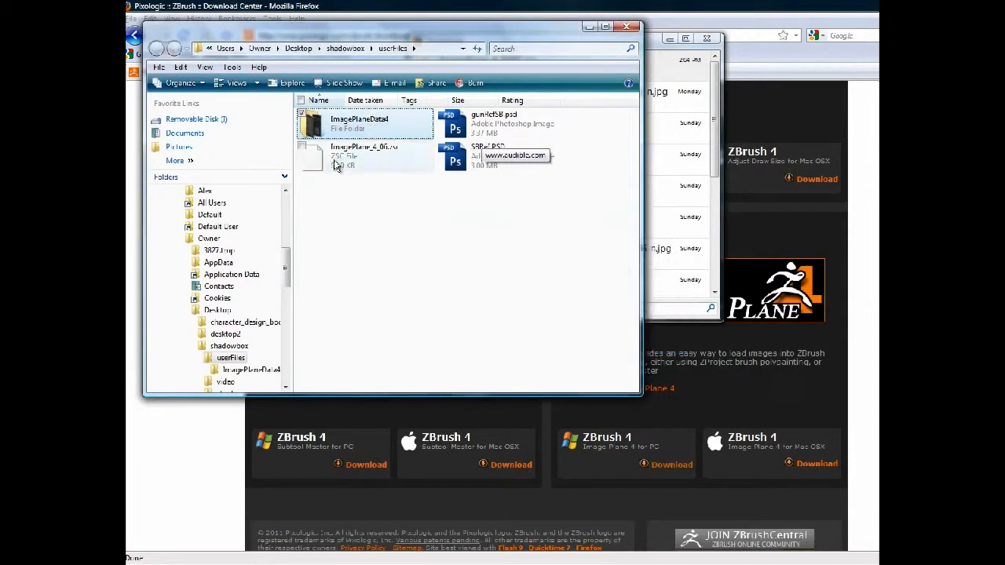
Navigate the address bar to C:\Program Files\Pixologic\ZBrush 4.0.
left_click(365, 154)
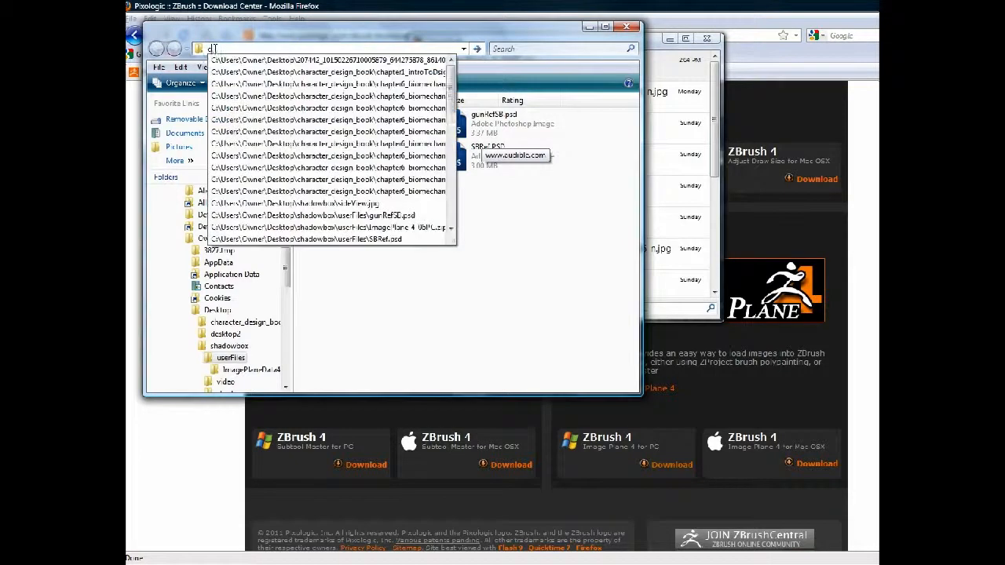
type("c:\\")
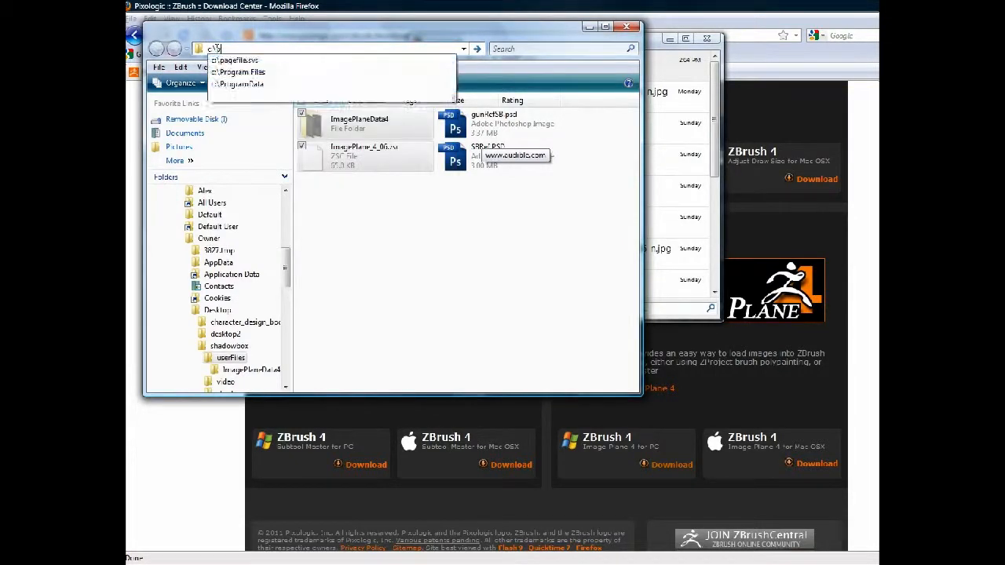
type("pro")
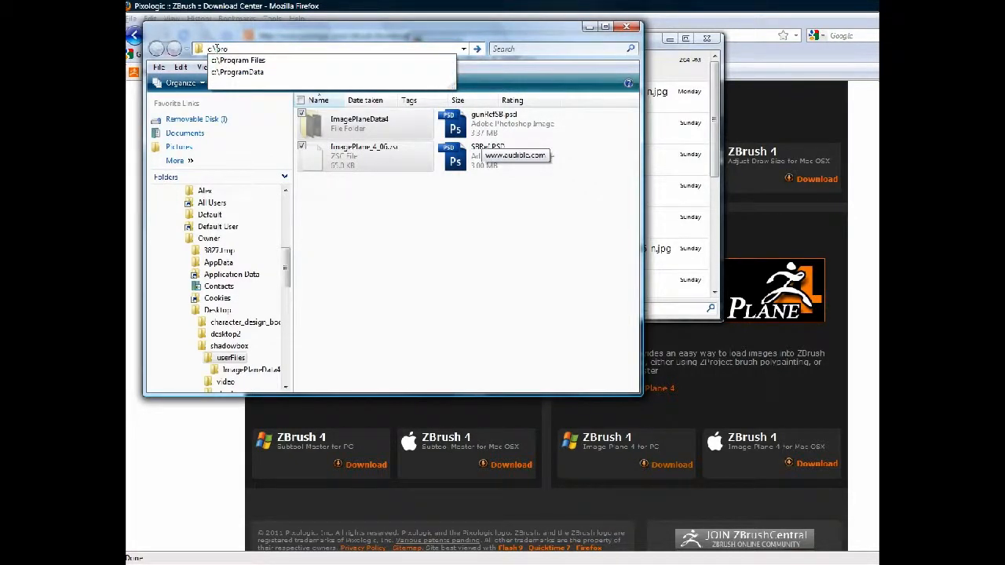
left_click(239, 60)
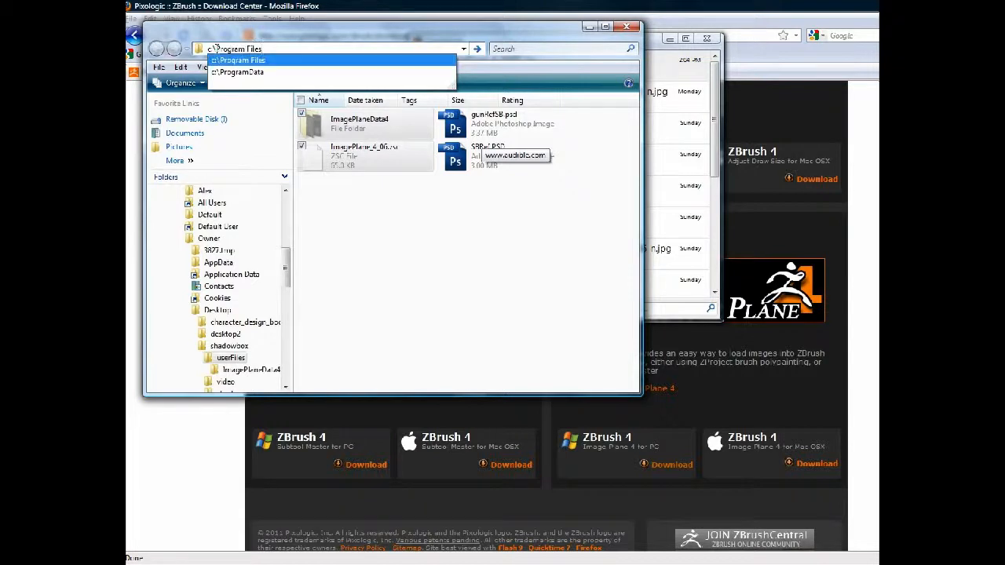
type("\\Pinnacle")
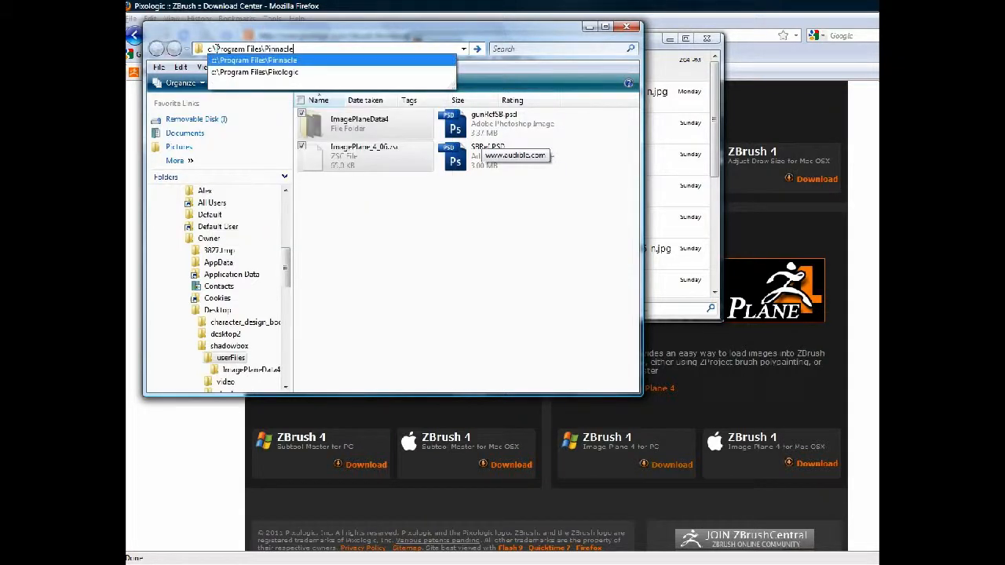
type("zb")
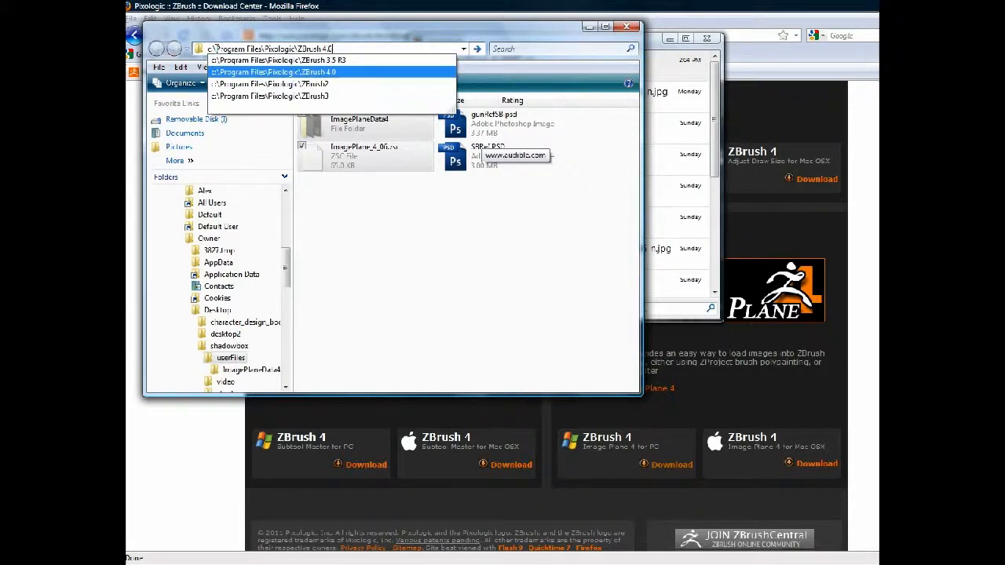
left_click(271, 71)
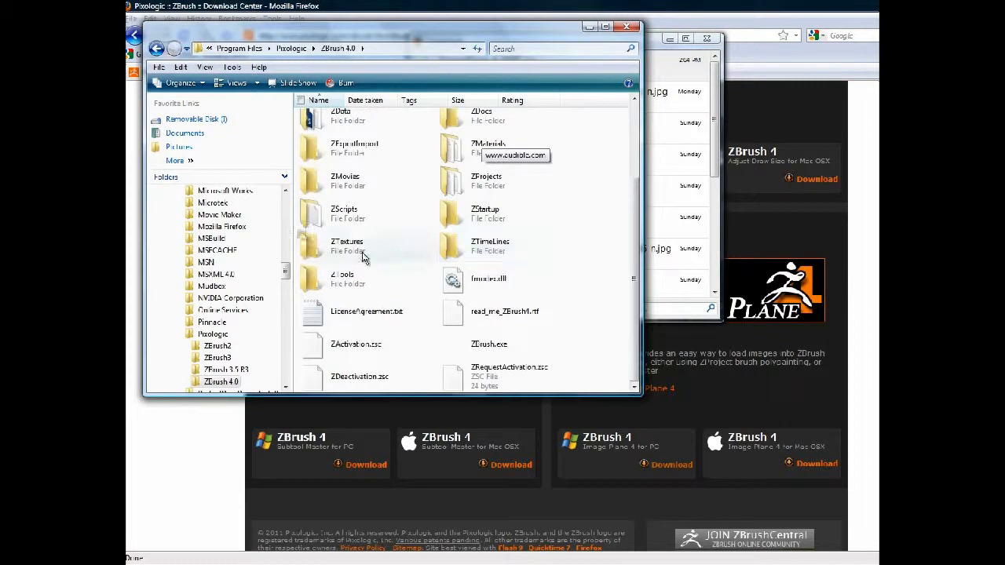
Enter the ZStartup folder of the ZBrush 4.0 installation.
left_click(485, 212)
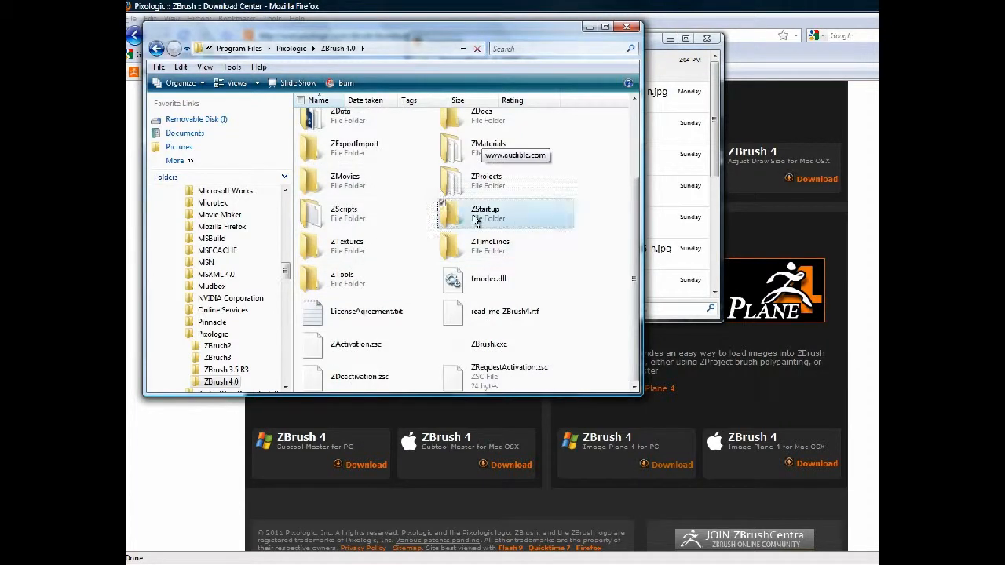
left_click(487, 213)
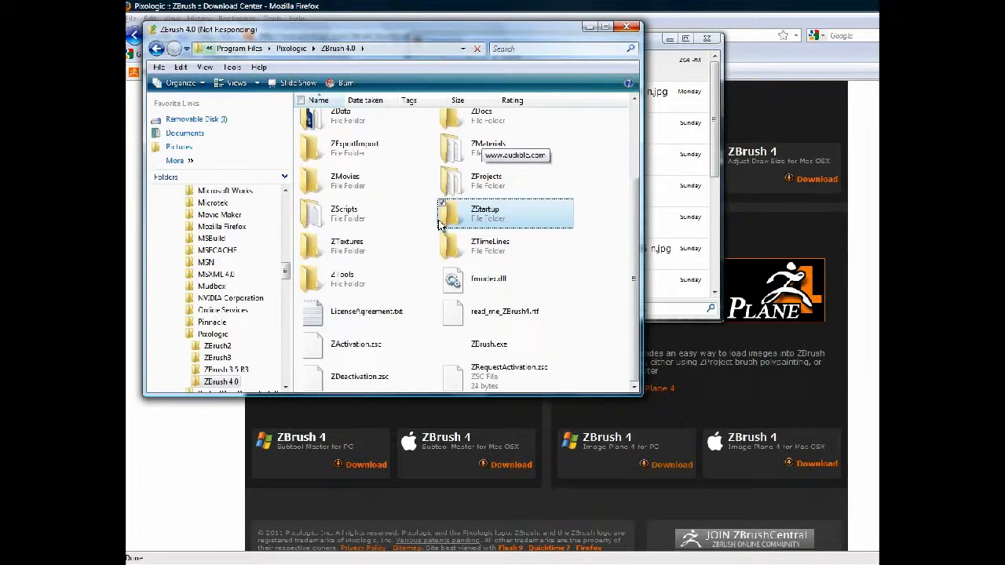
double_click(485, 209)
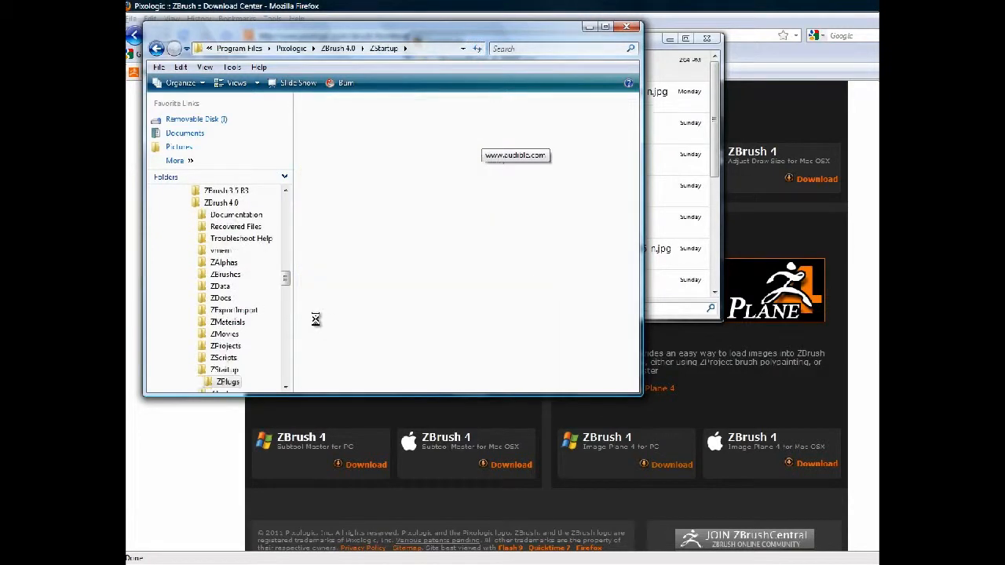
Paste ImagePlane_4_06.zsc and the ImagePlaneData4 folder into the ZPlugs folder.
double_click(229, 381)
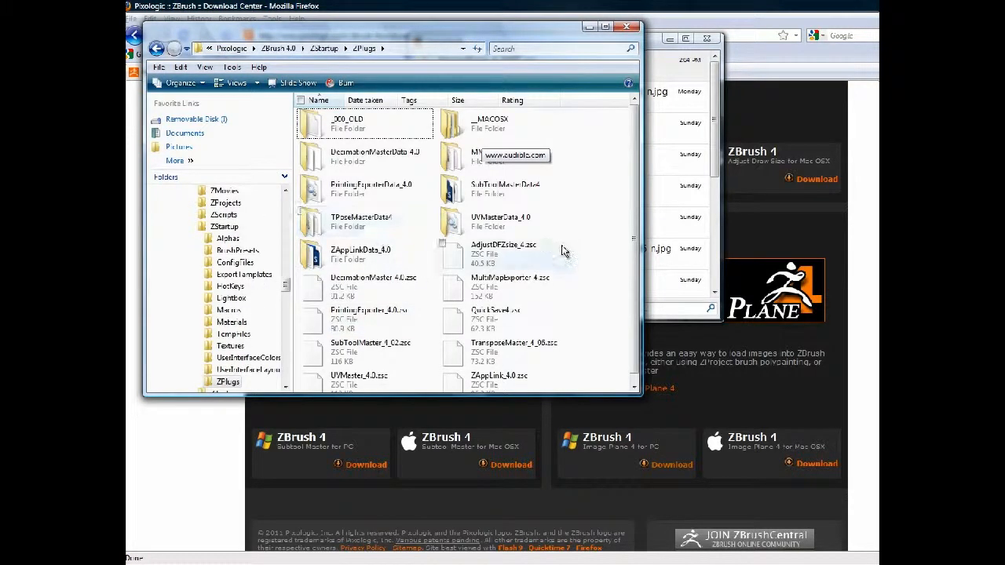
scroll("down", 3)
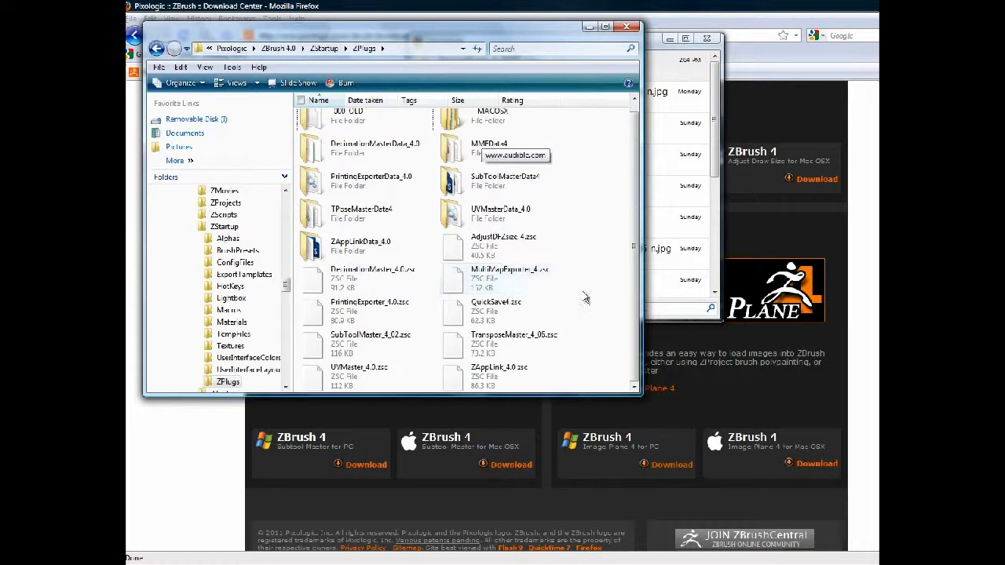
right_click(585, 299)
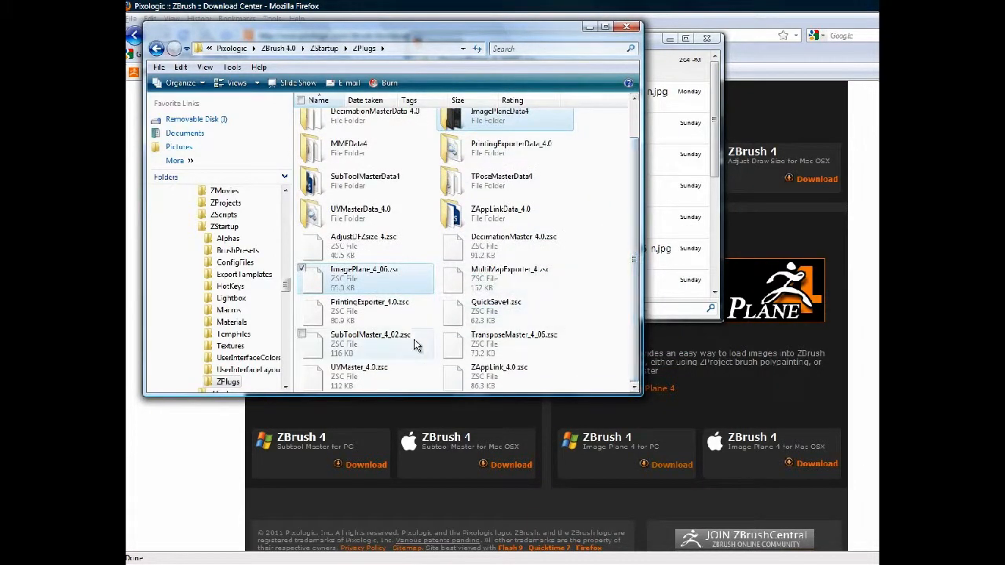
mouse_move(376, 281)
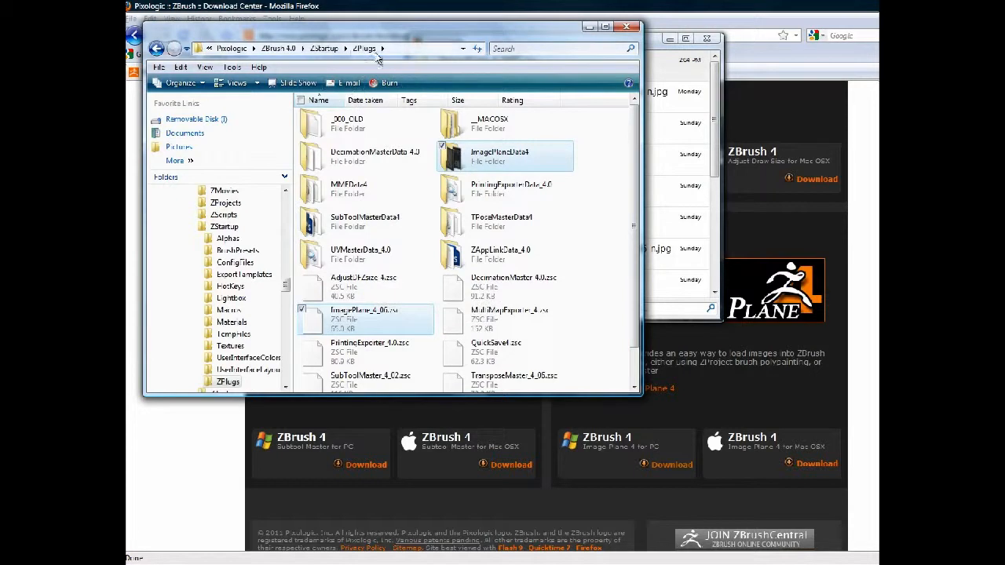
mouse_move(390, 326)
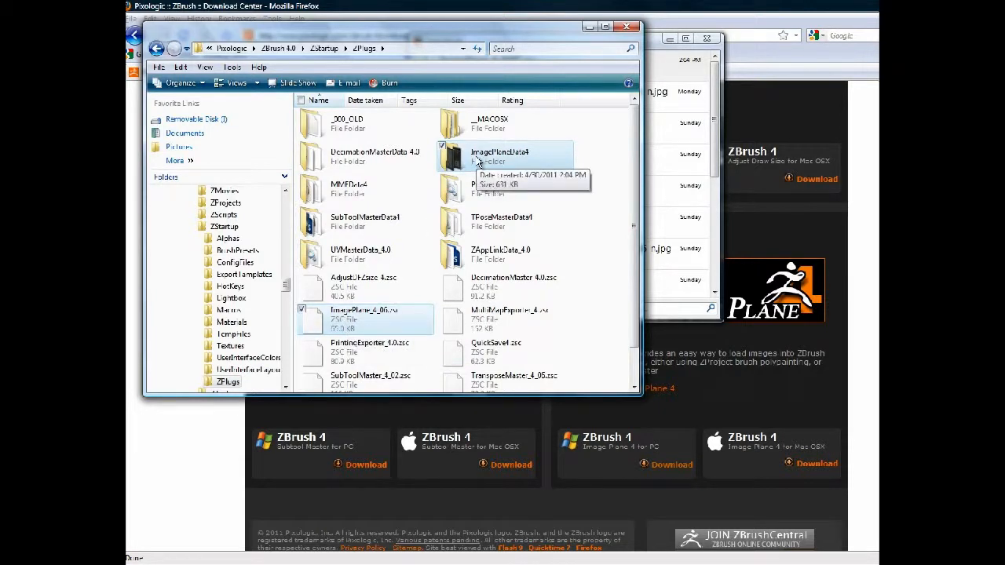
mouse_move(477, 161)
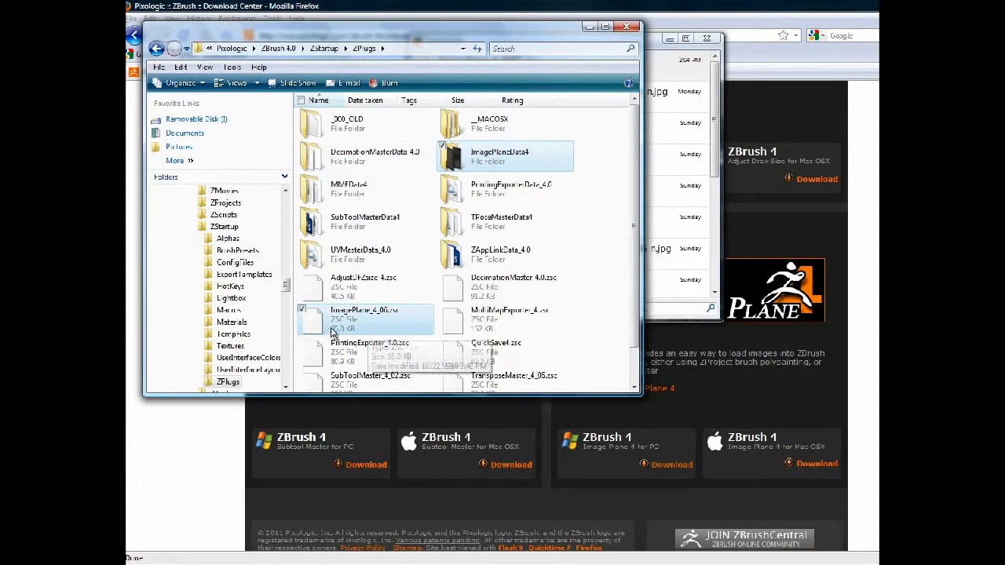
mouse_move(420, 266)
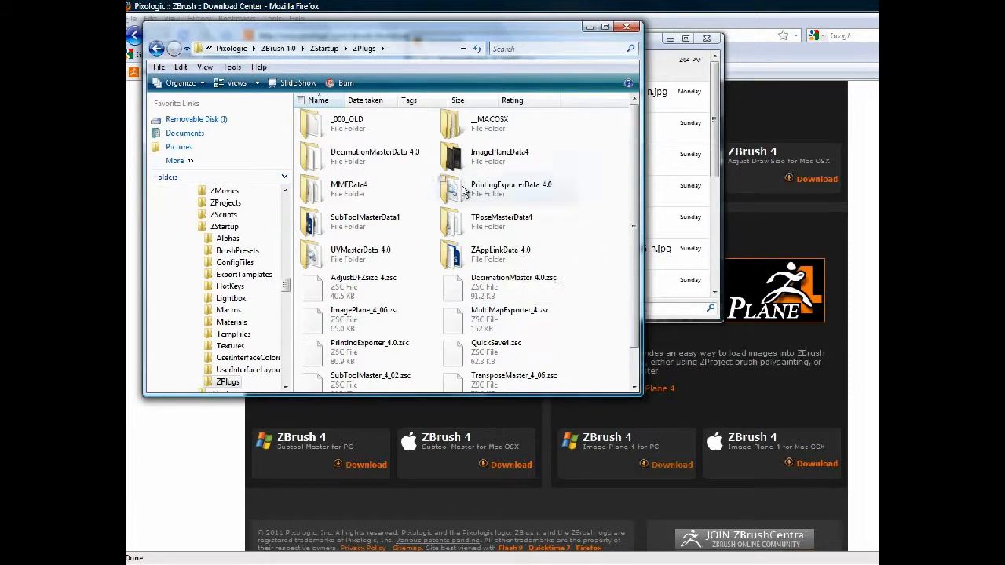
mouse_move(341, 82)
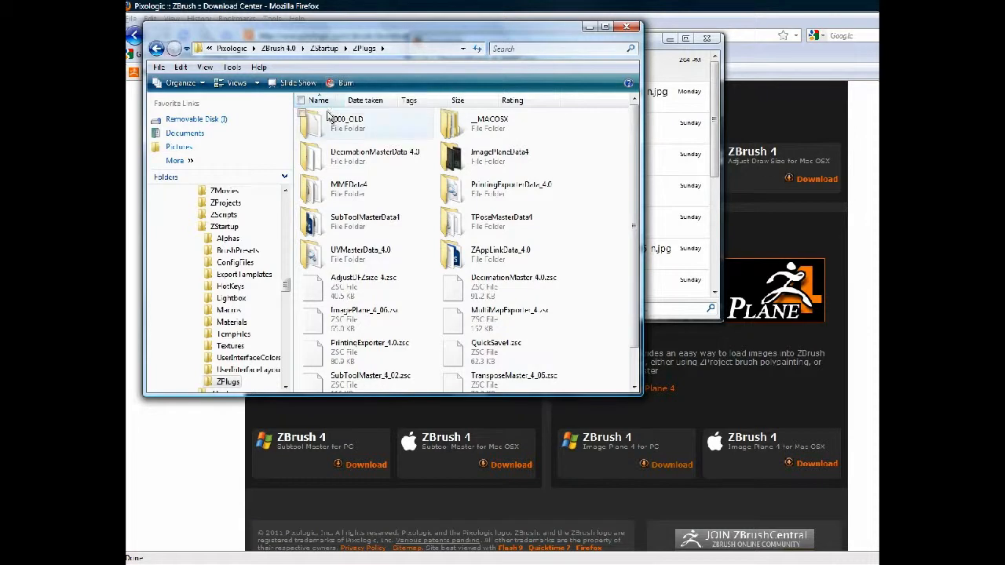
mouse_move(330, 123)
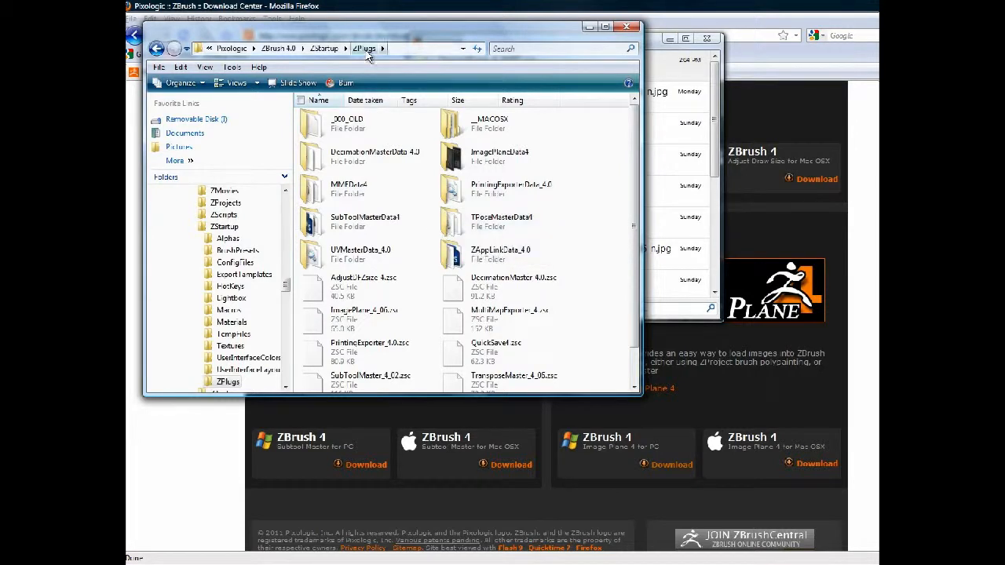
mouse_move(627, 28)
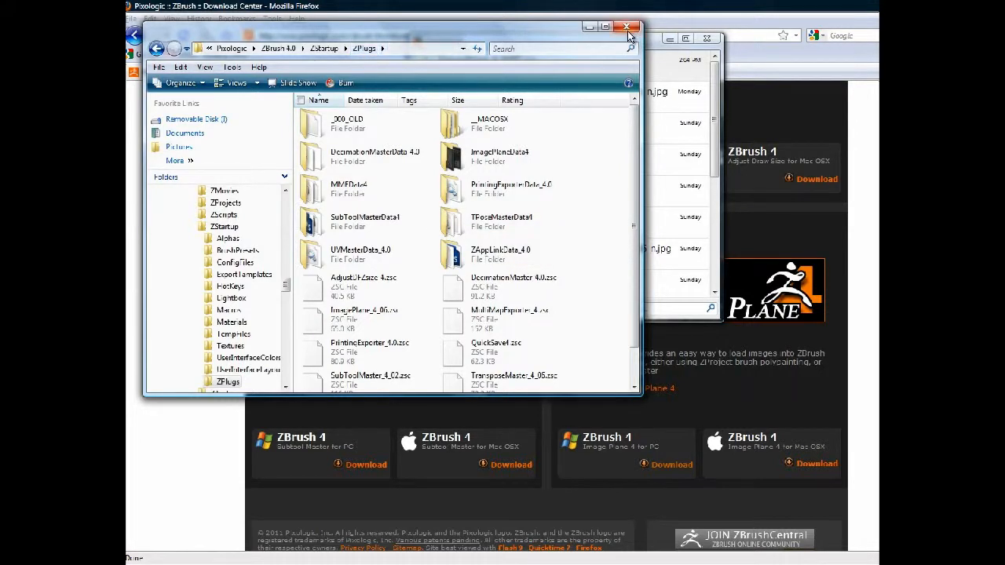
Close Explorer and reload the gun project in ZBrush via File > Open.
left_click(627, 27)
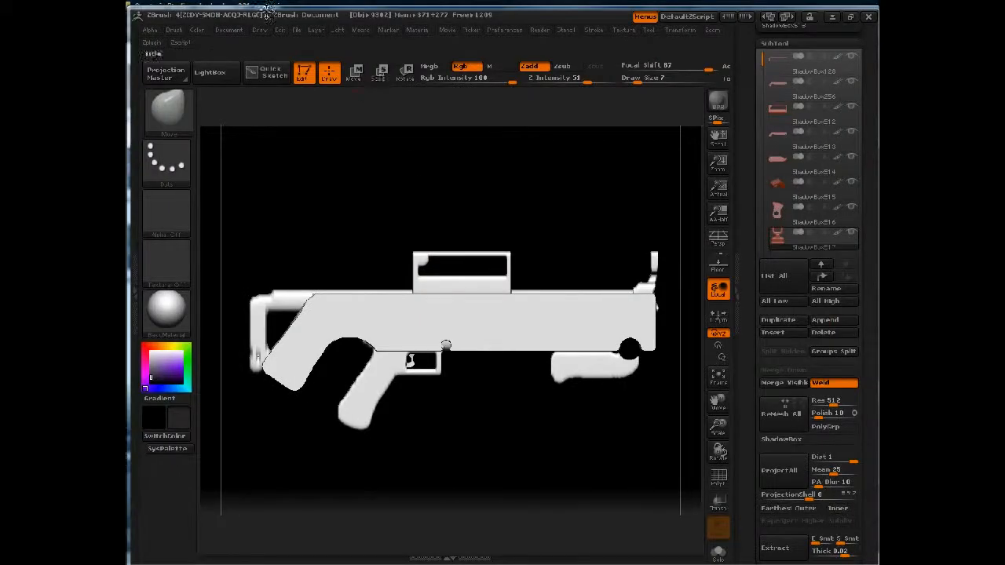
left_click(297, 30)
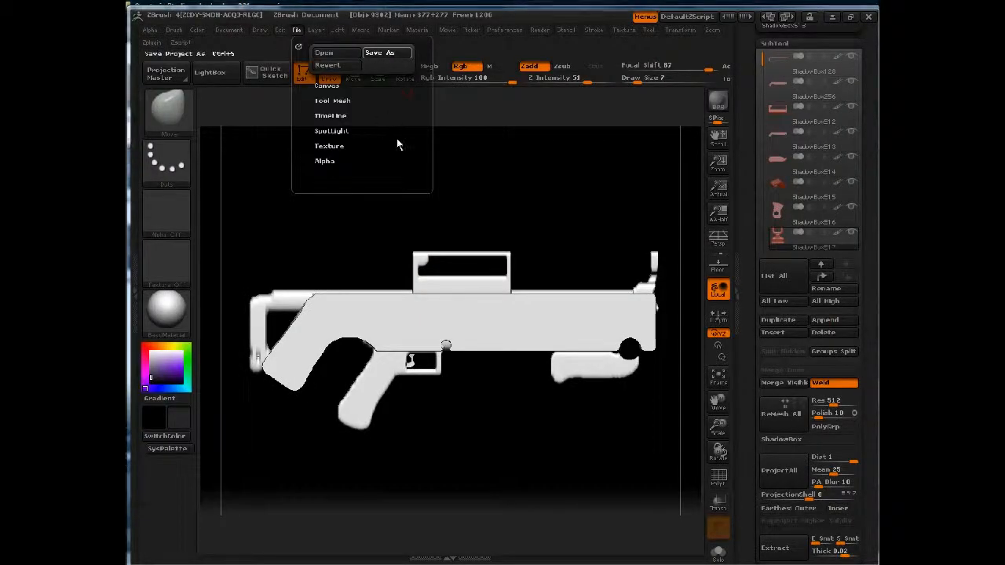
left_click(386, 53)
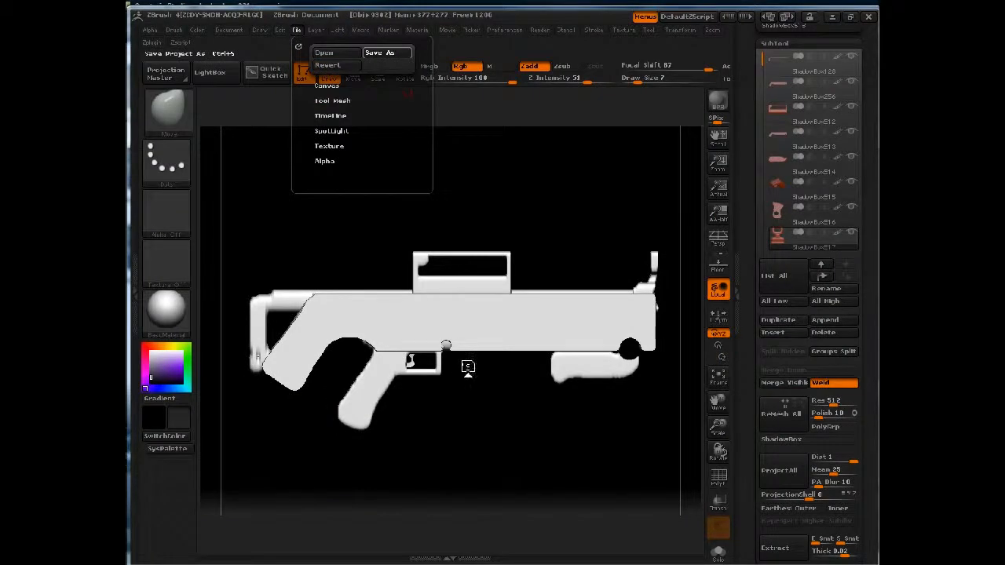
left_click(386, 53)
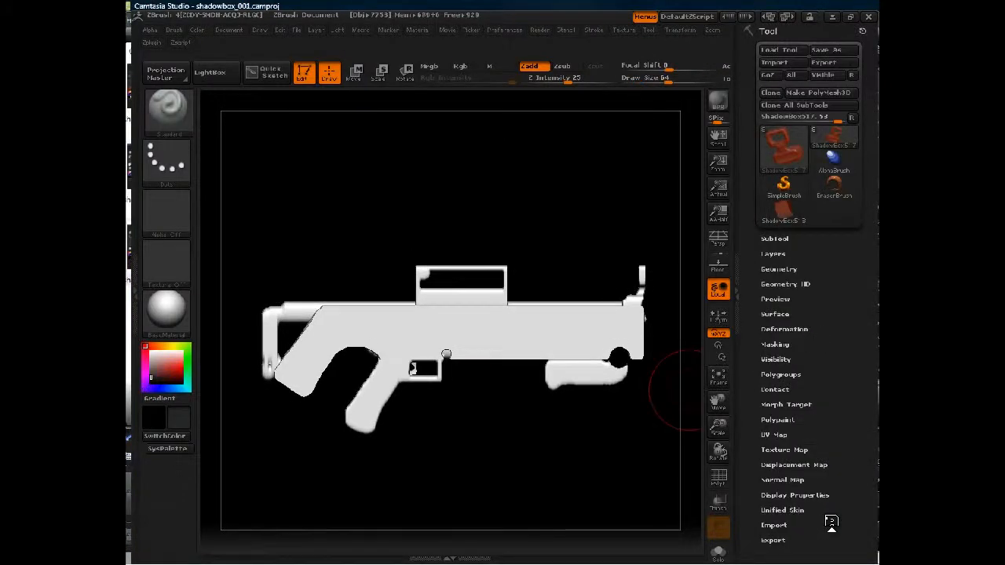
mouse_move(493, 226)
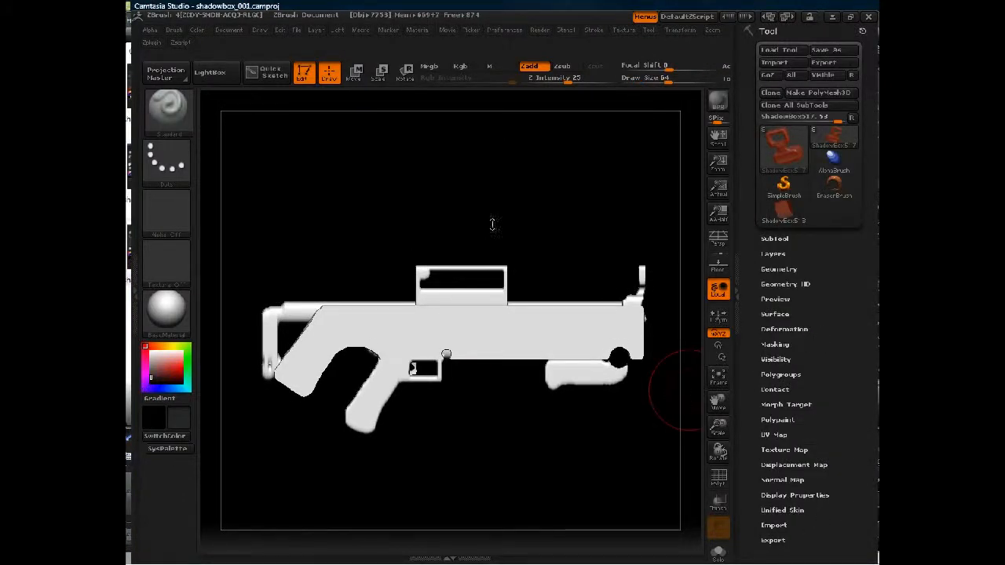
Start Image Plane's Load Image from the Texture menu and browse into the userFiles folder.
left_click(623, 30)
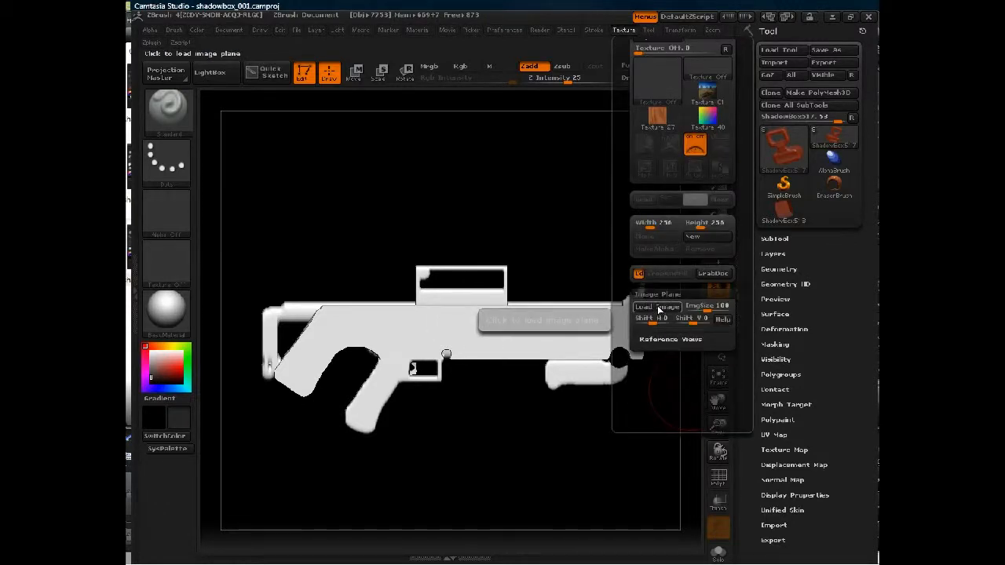
left_click(644, 306)
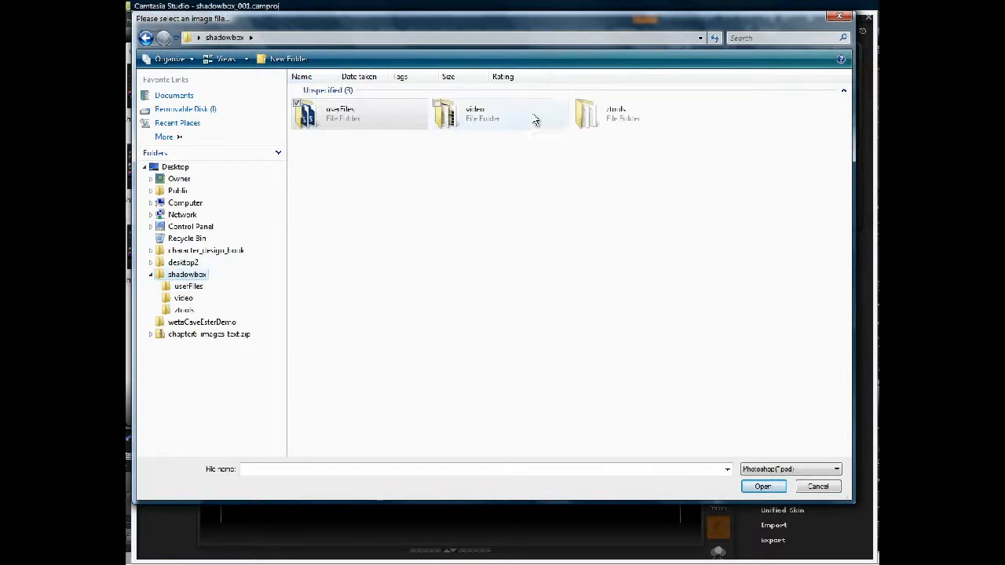
left_click(341, 114)
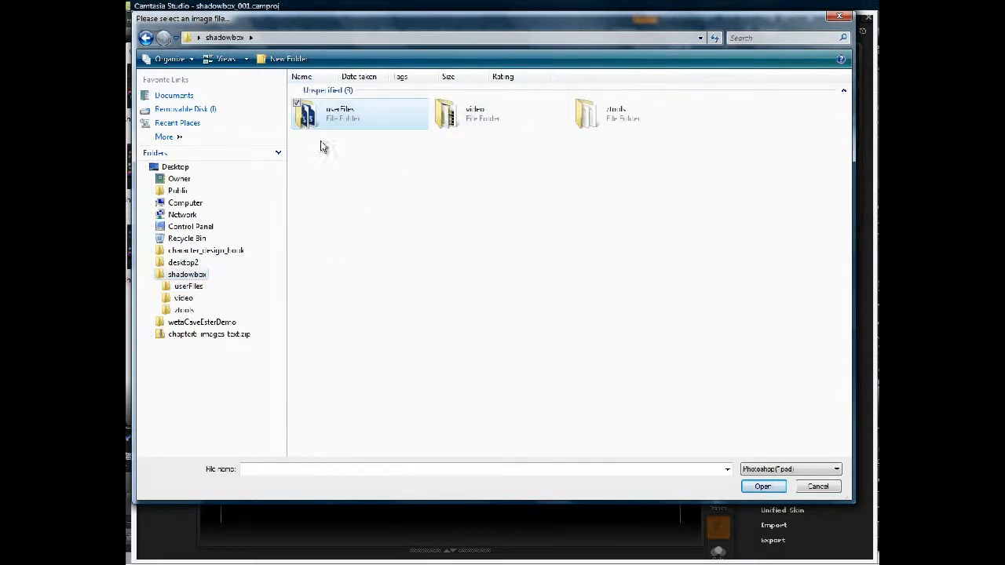
double_click(339, 113)
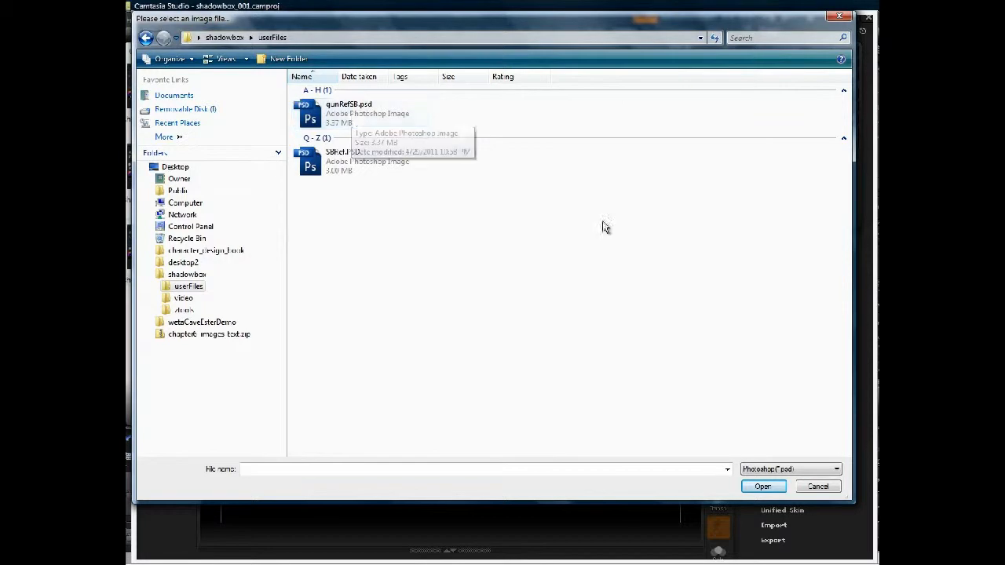
left_click(762, 486)
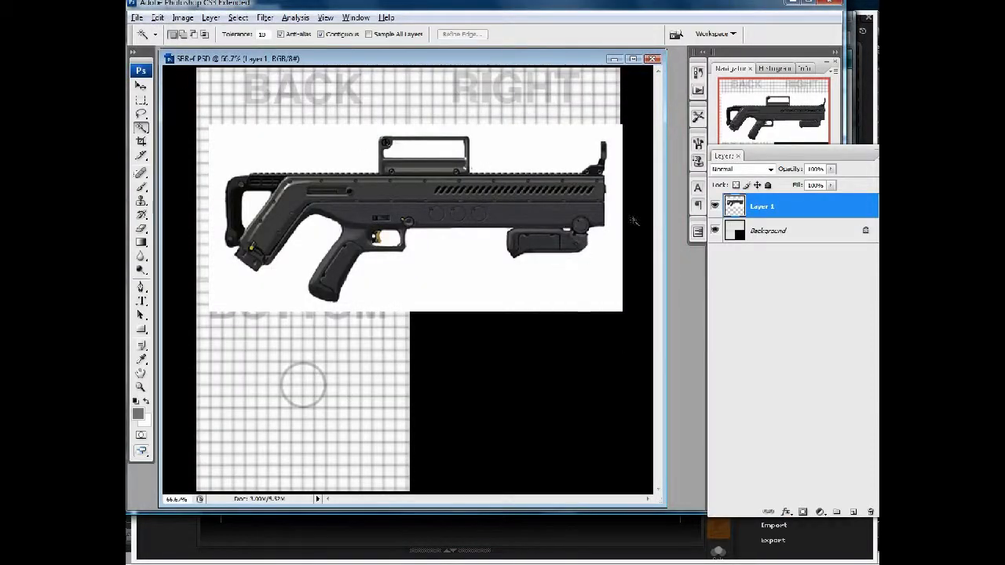
mouse_move(446, 202)
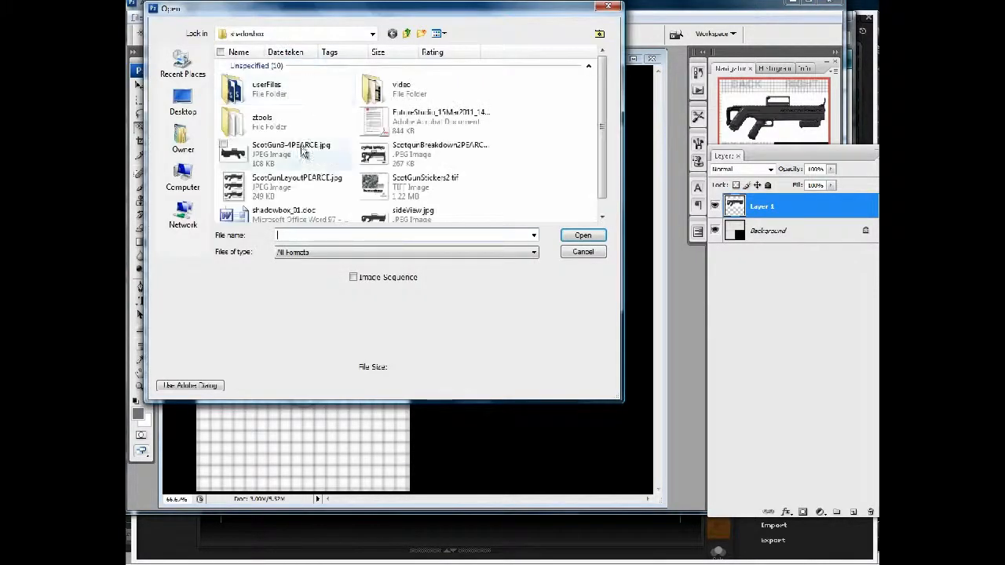
left_click(290, 153)
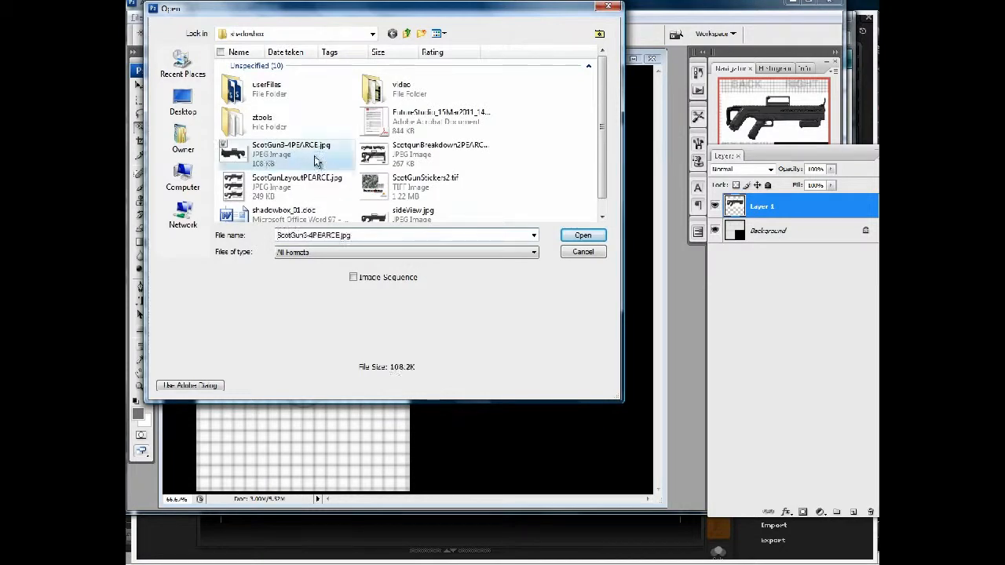
left_click(582, 235)
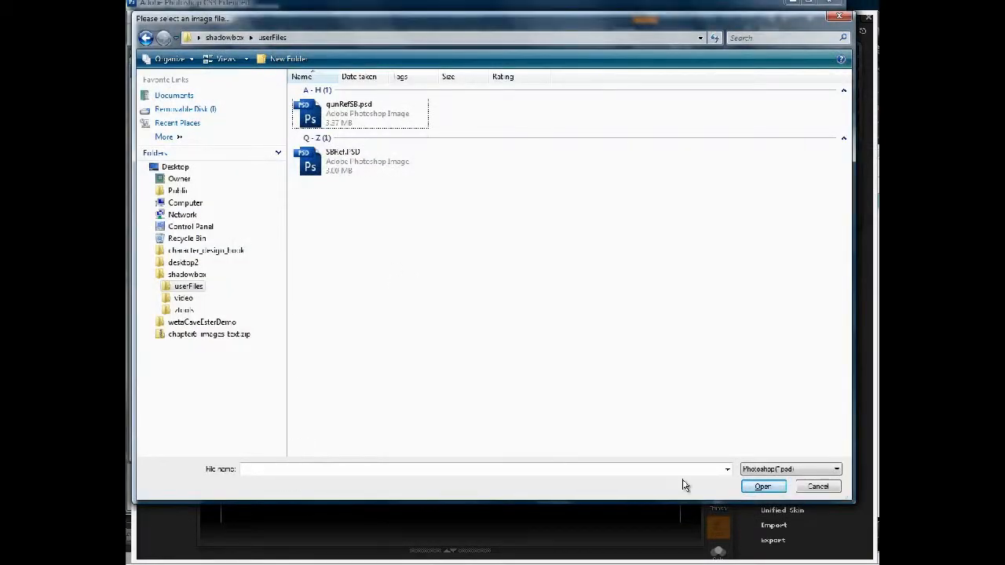
Switch the file type to JPG and load sideView.jpg as the canvas reference image.
left_click(790, 469)
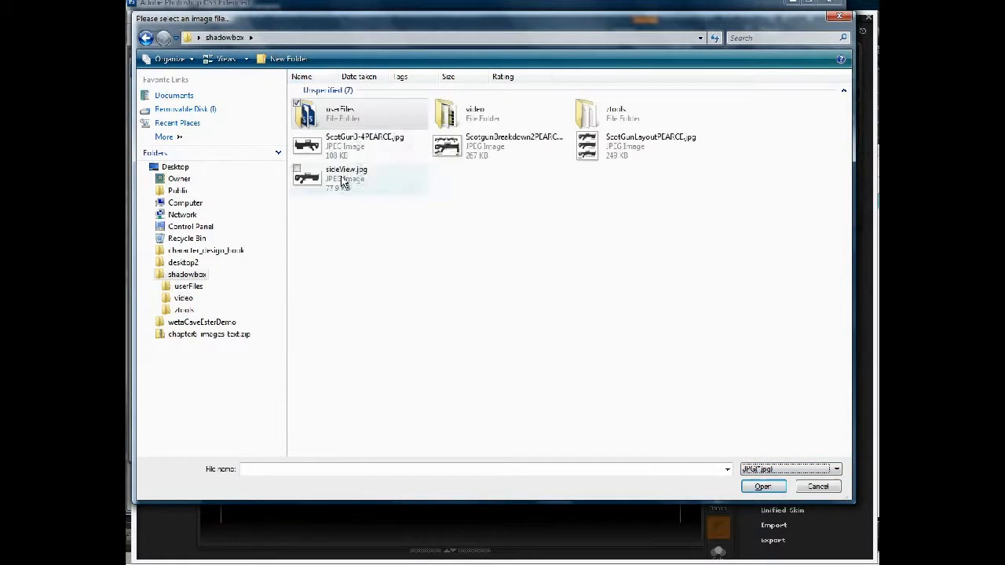
left_click(345, 177)
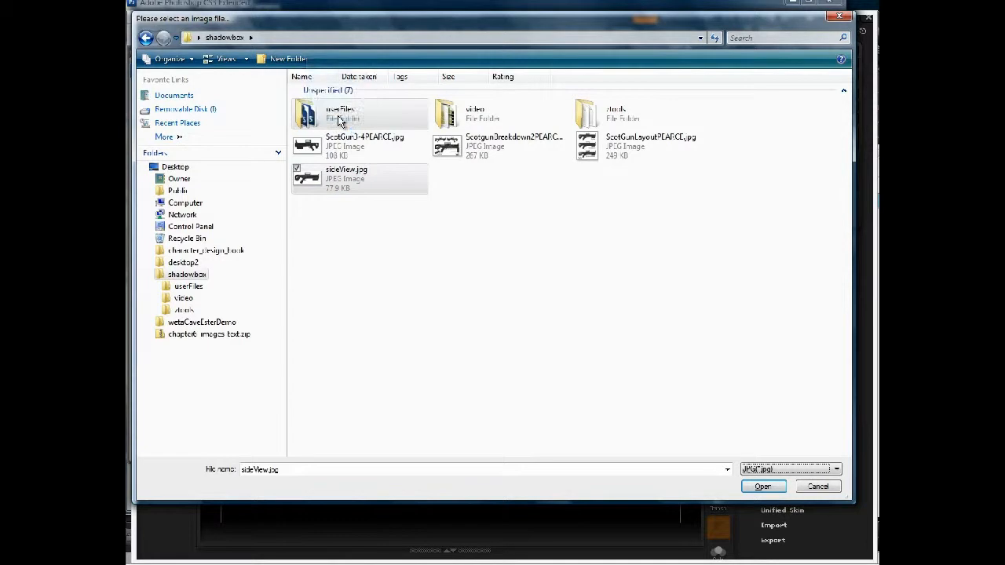
double_click(339, 114)
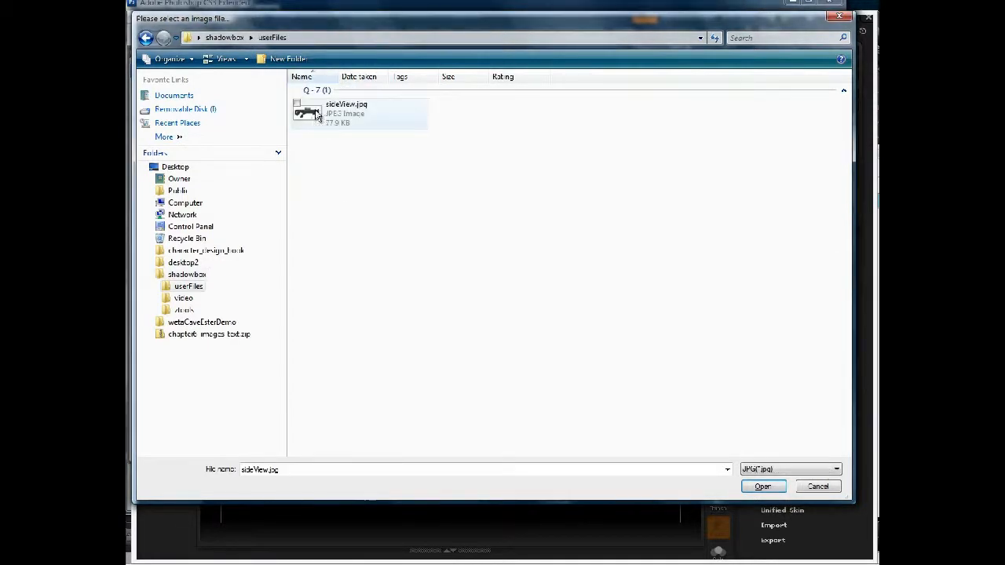
mouse_move(361, 110)
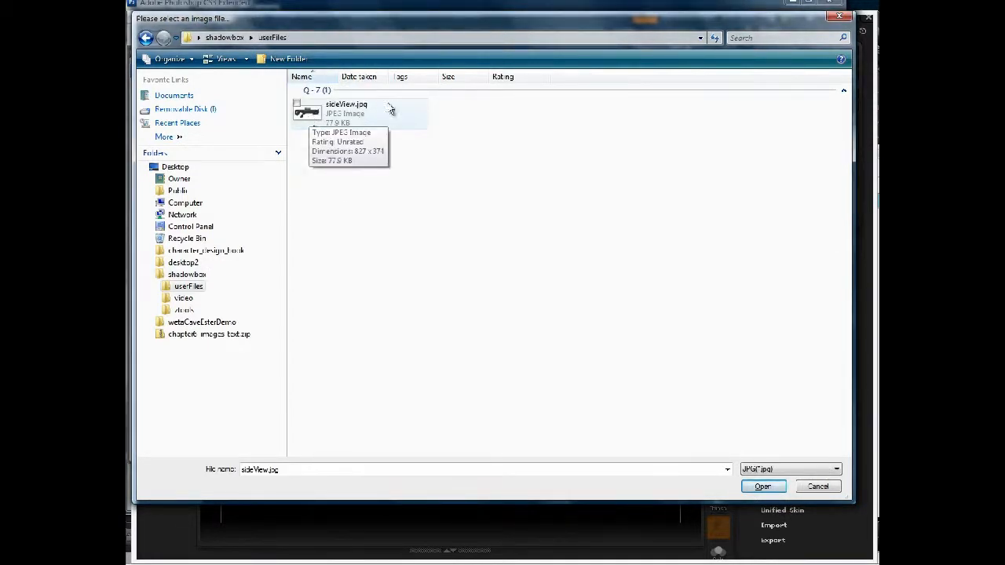
left_click(762, 485)
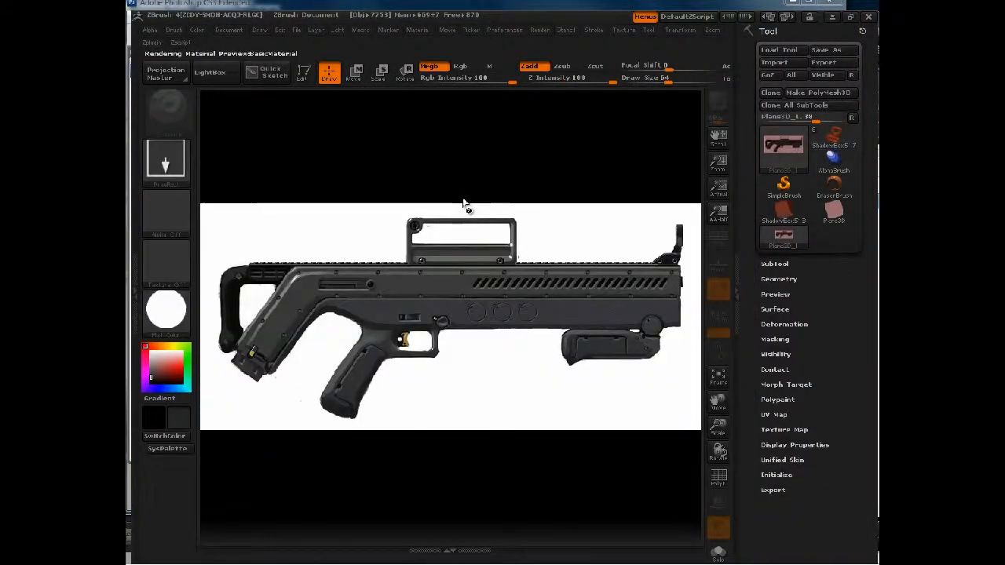
In Edit mode, move, scale and rotate the gun subtools to match the reference silhouette.
left_click(303, 72)
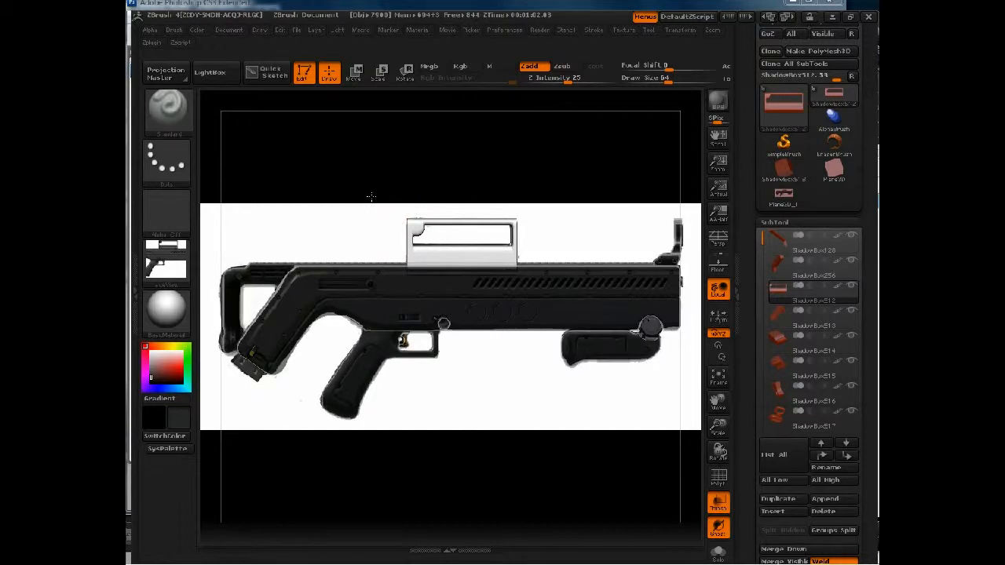
left_click_drag(398, 202, 418, 276)
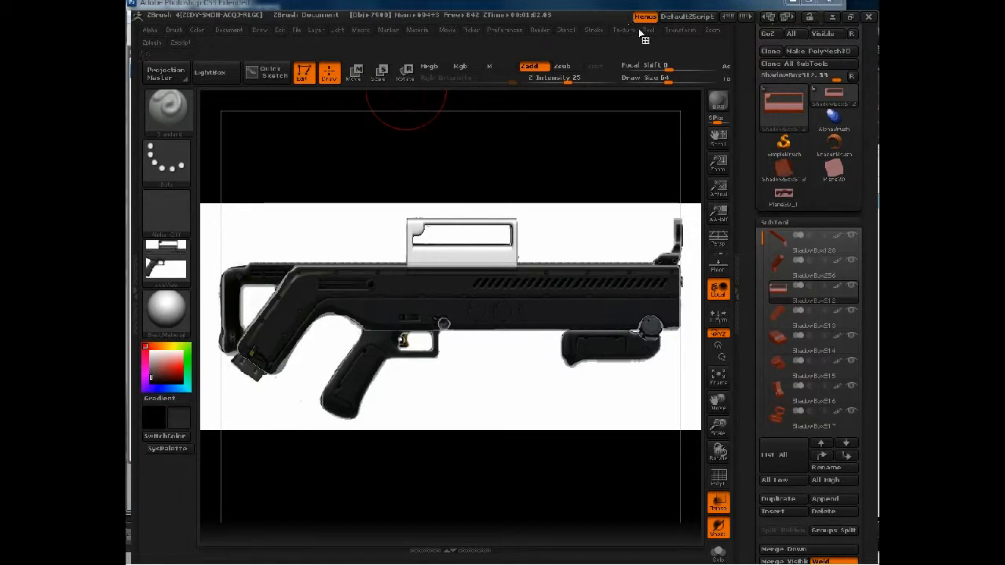
Store the current view as a reference view and switch to the front view.
left_click(622, 30)
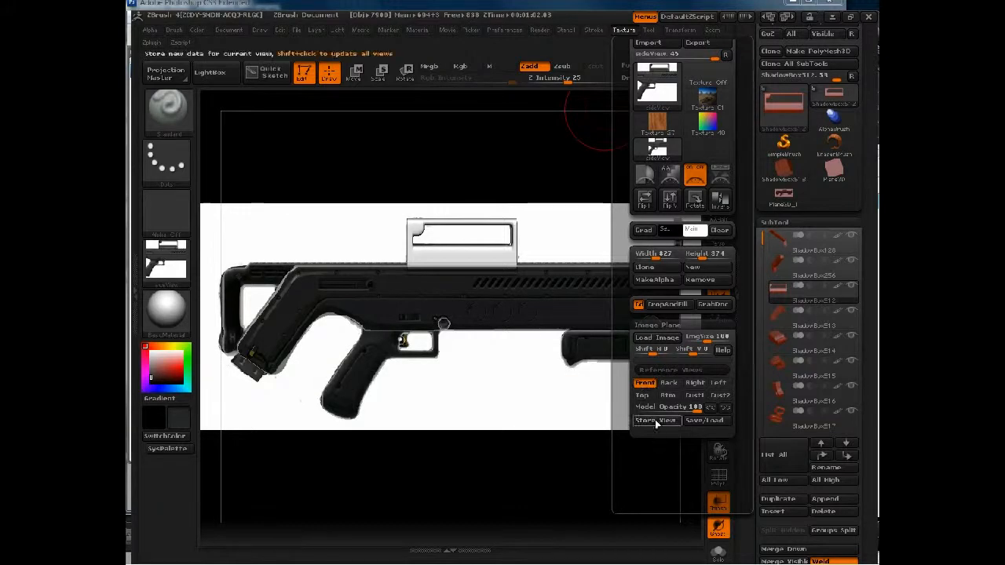
left_click(656, 420)
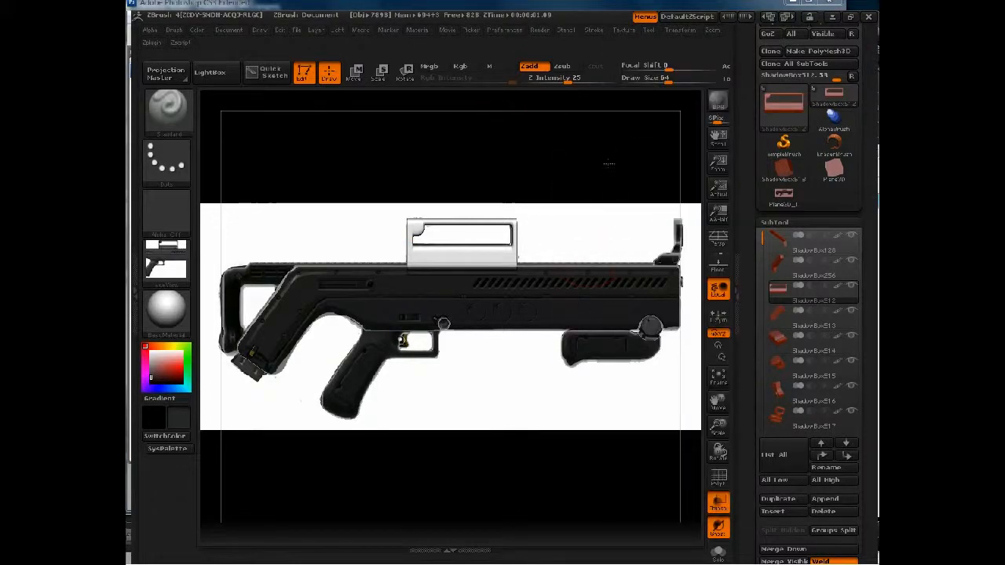
left_click(624, 30)
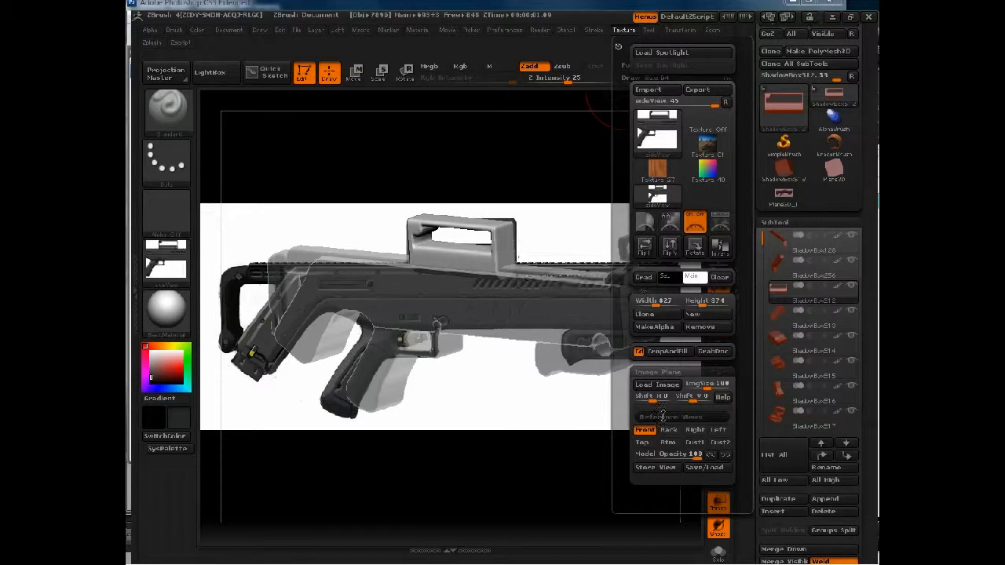
left_click(643, 429)
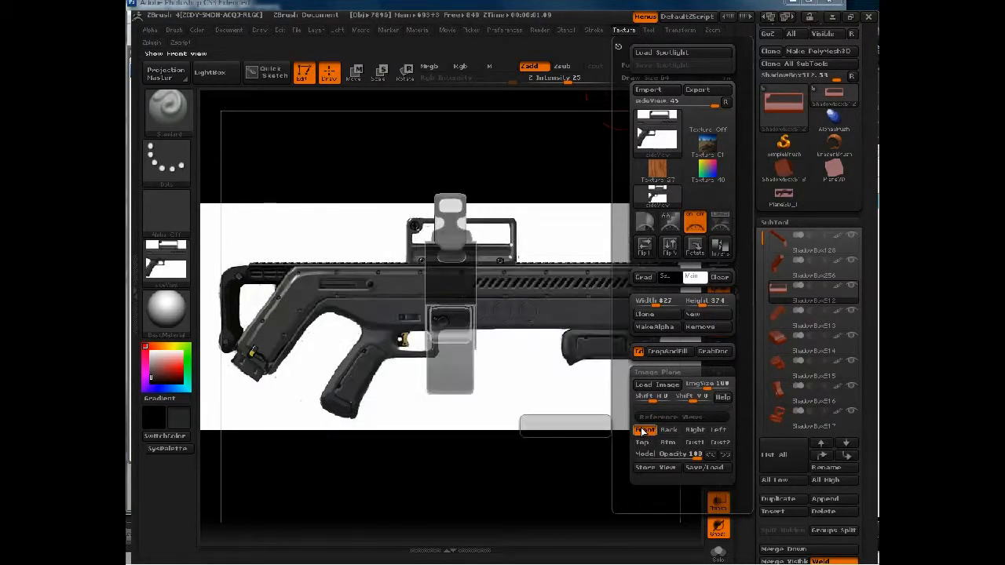
left_click(668, 430)
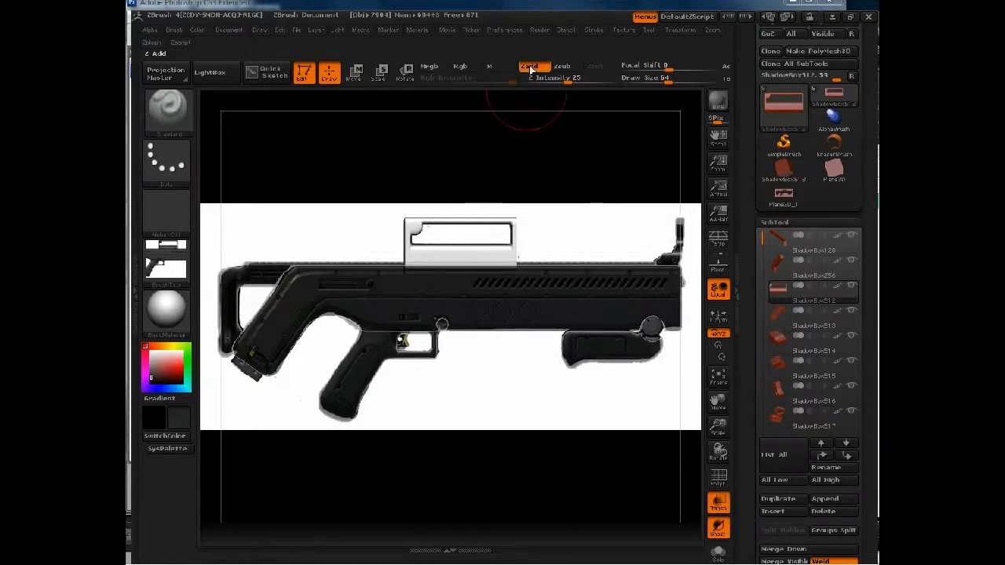
Store the side view as a reference view and return to the stored front view.
left_click(623, 30)
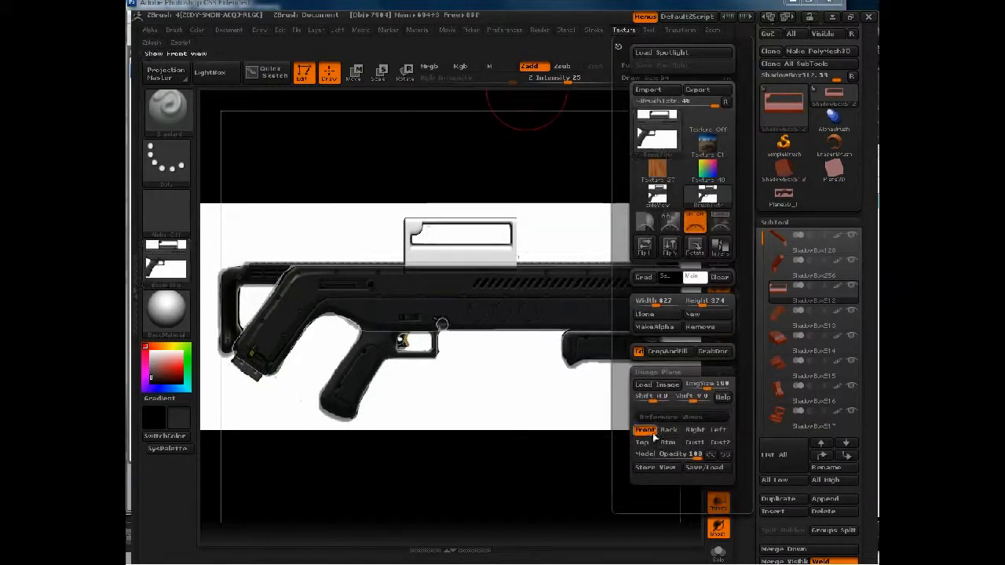
left_click(704, 467)
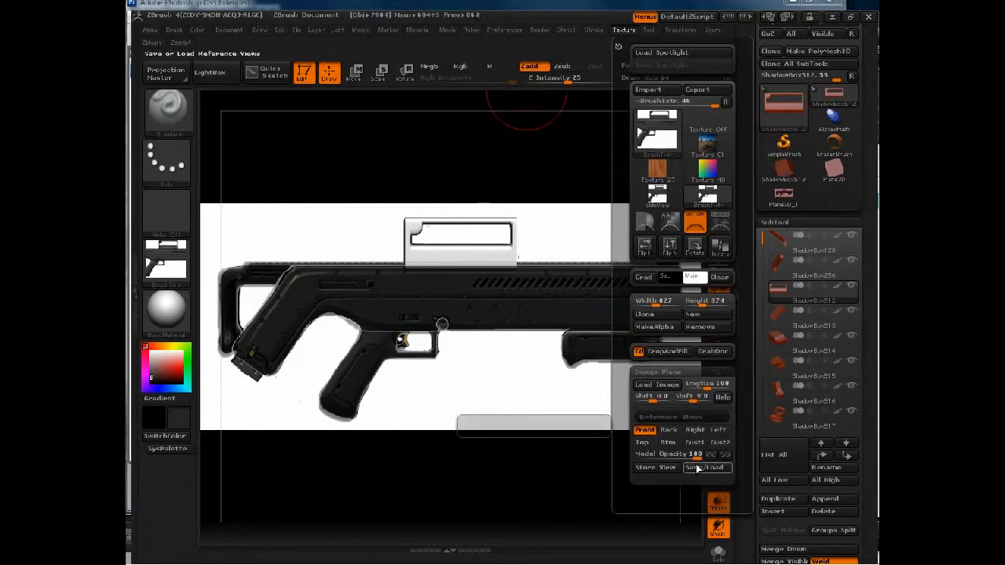
left_click(644, 429)
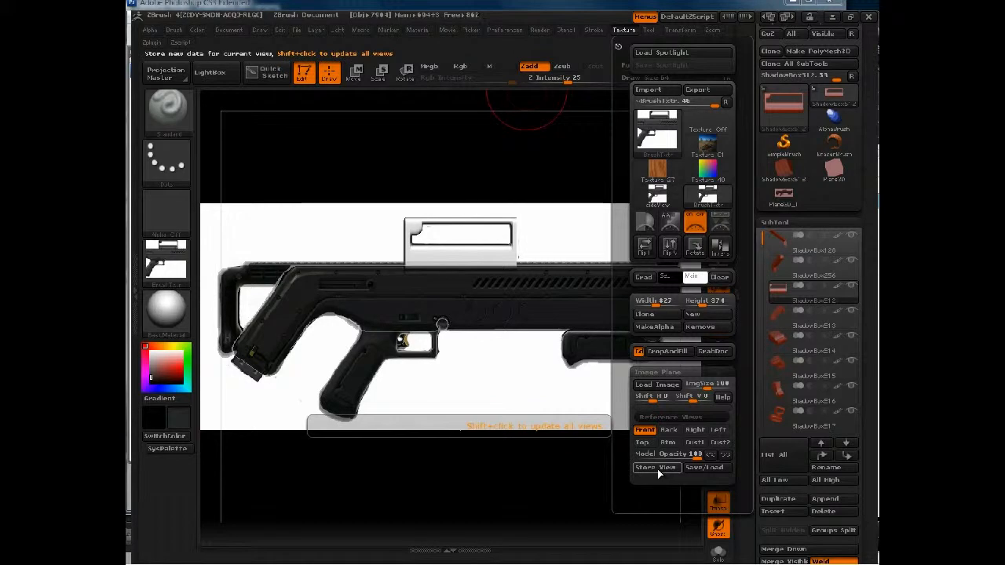
left_click(655, 467)
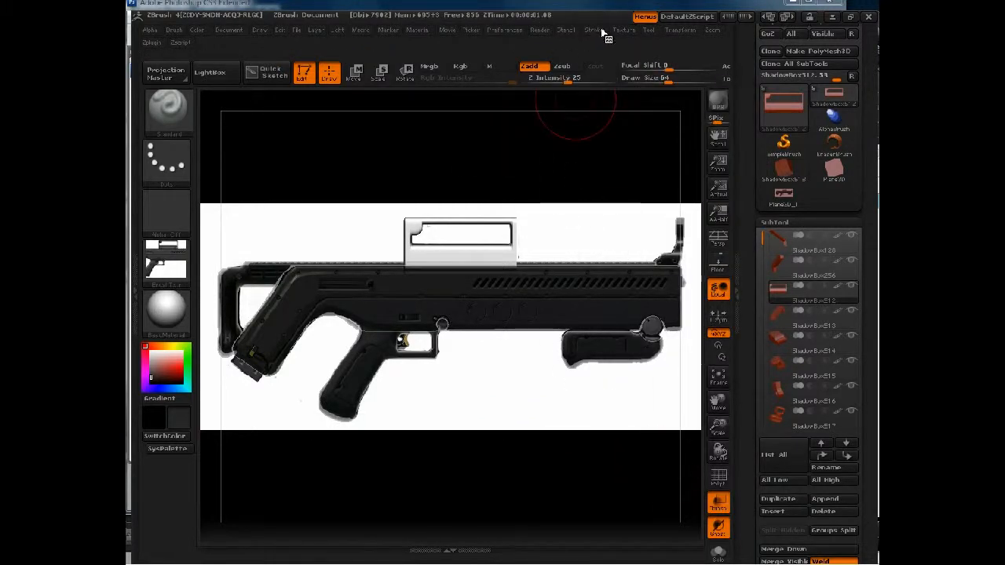
left_click(624, 30)
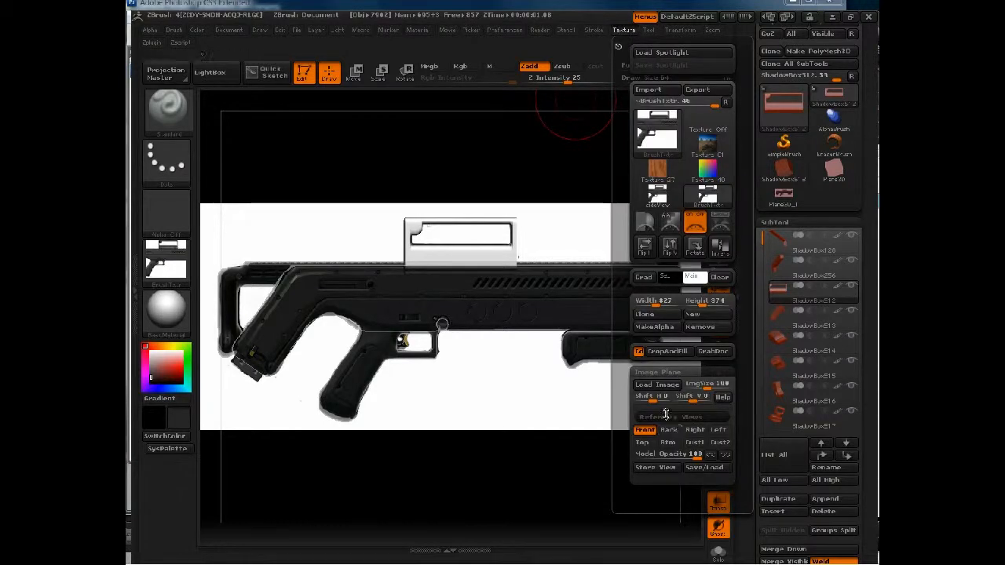
left_click(645, 430)
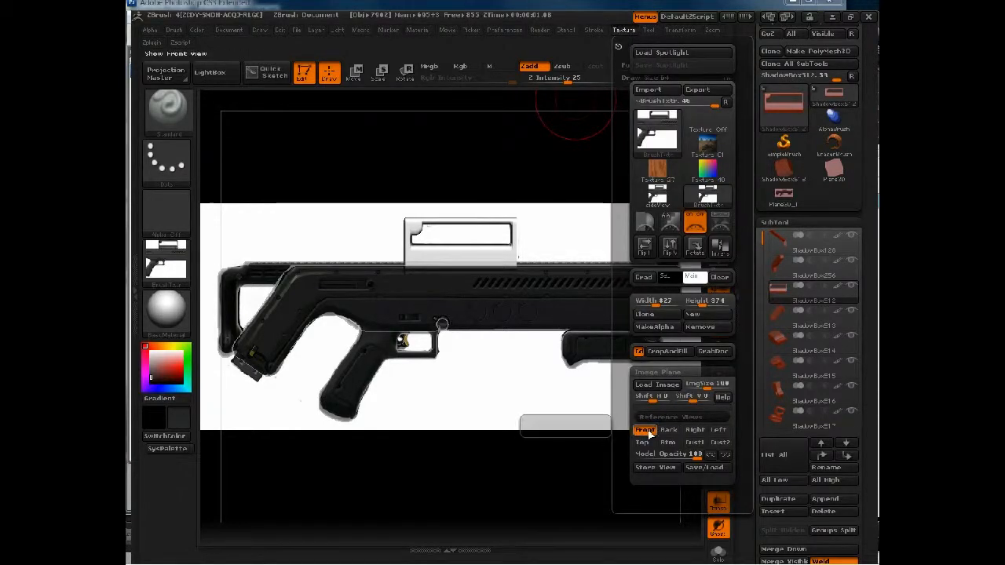
left_click(668, 429)
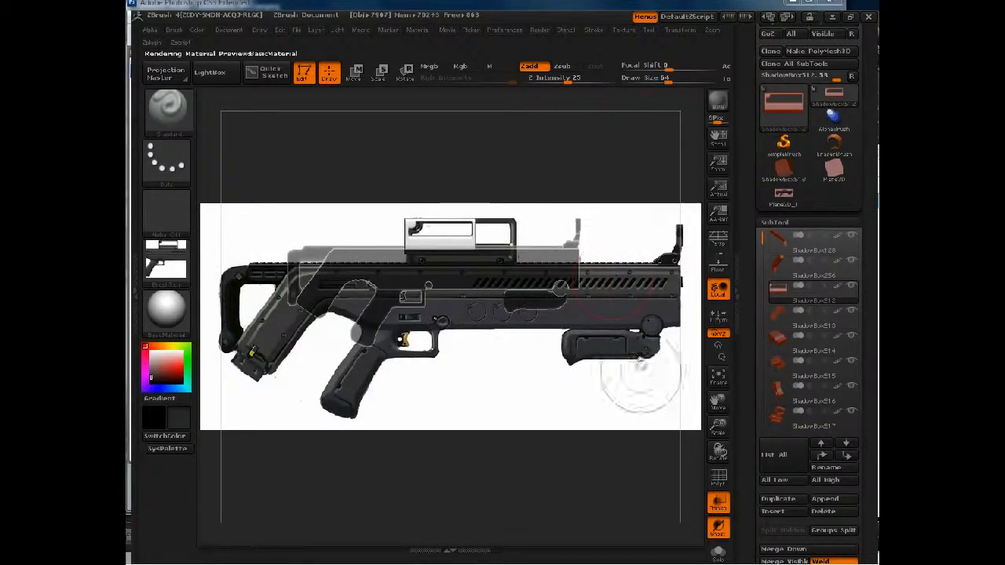
left_click(623, 30)
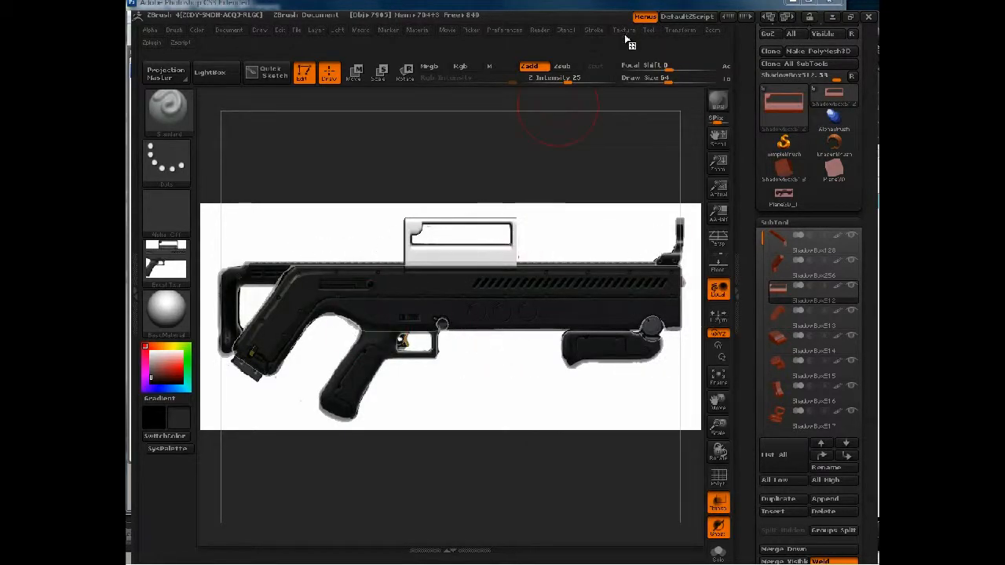
Check the stored Right view, then keep the Front reference view active over the image.
left_click(623, 30)
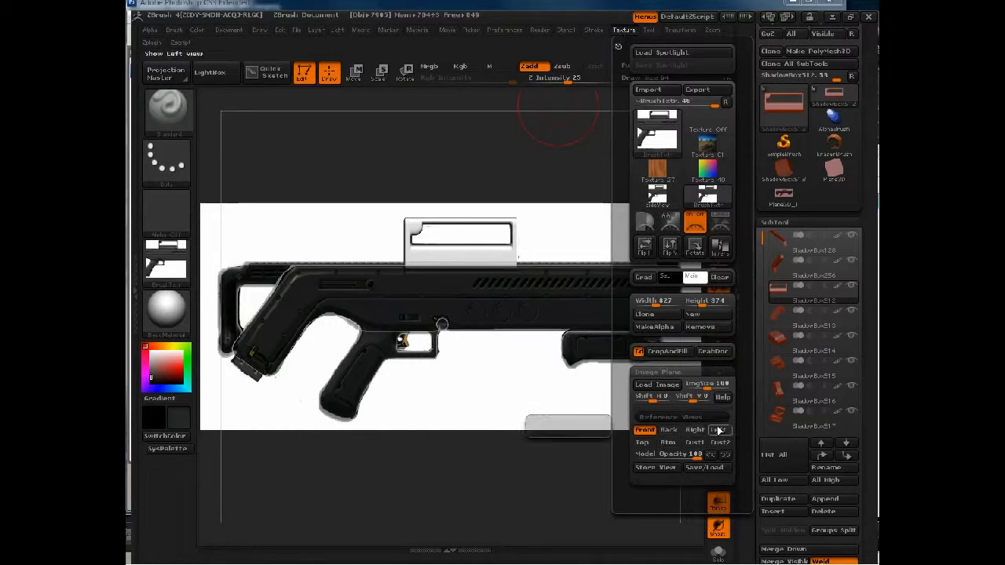
left_click(694, 430)
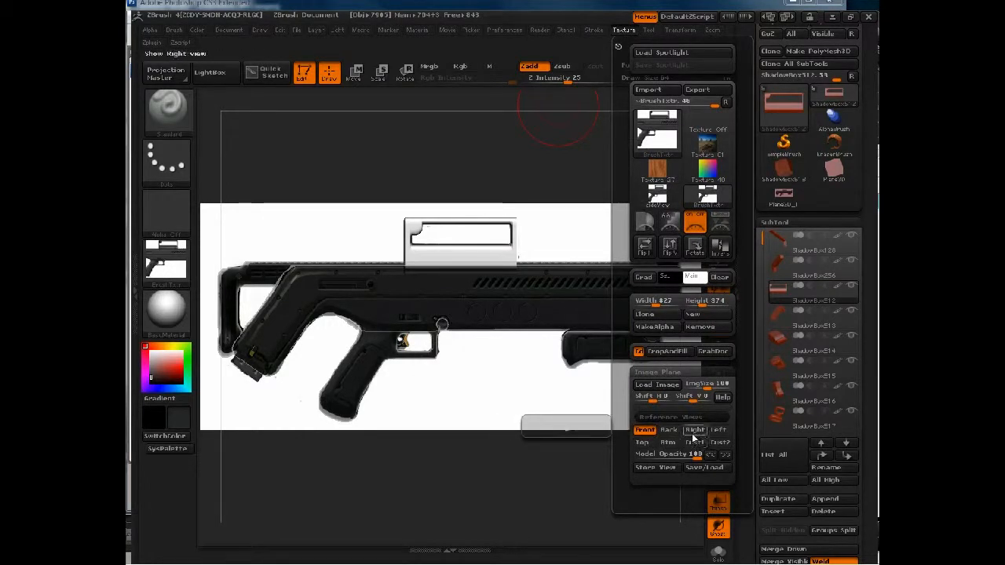
left_click(695, 429)
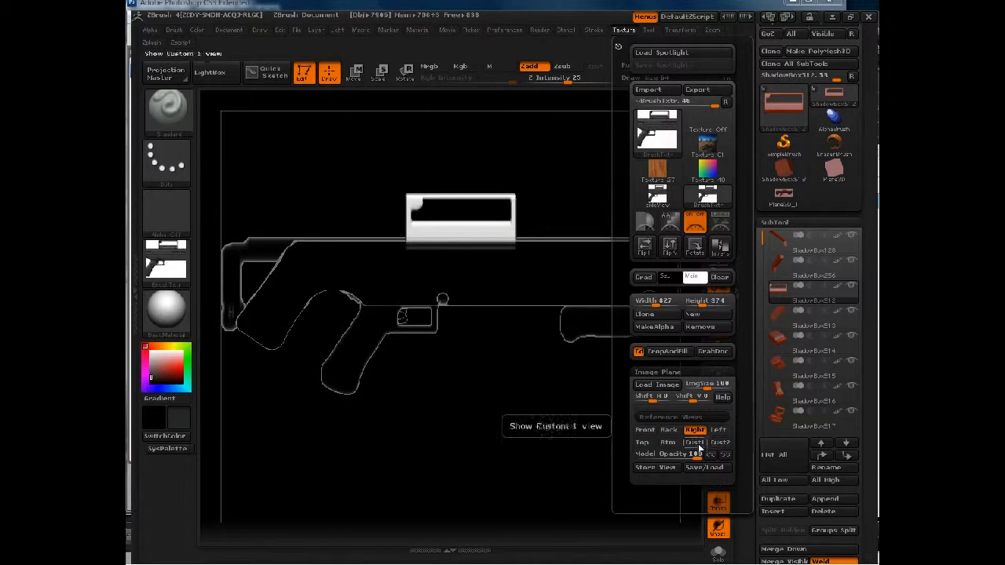
left_click(694, 429)
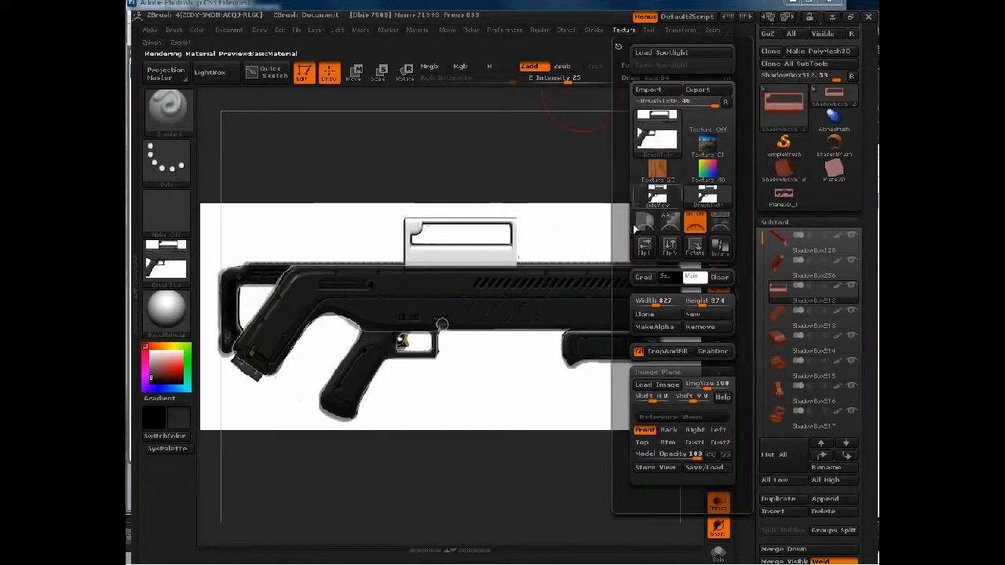
left_click(668, 429)
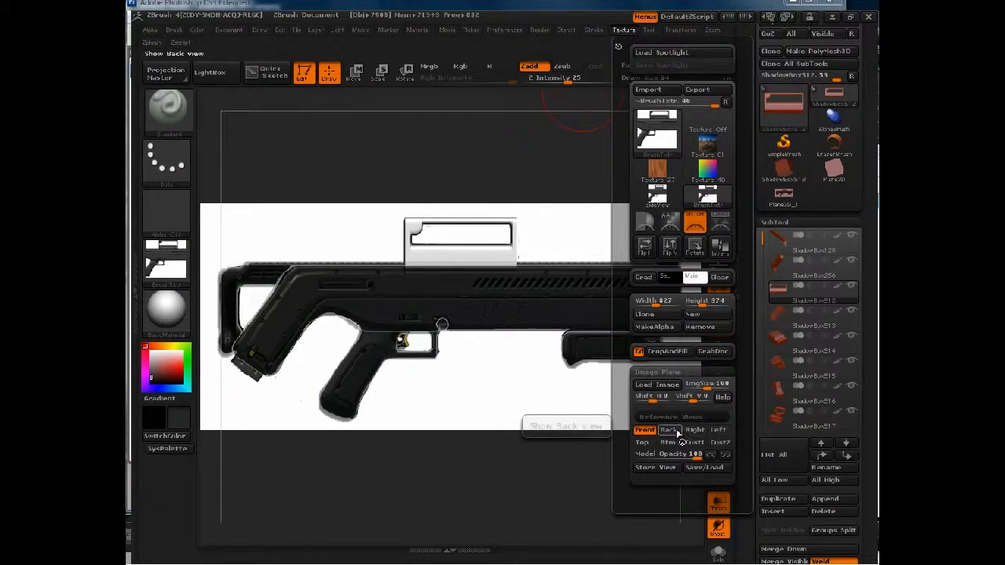
left_click(669, 430)
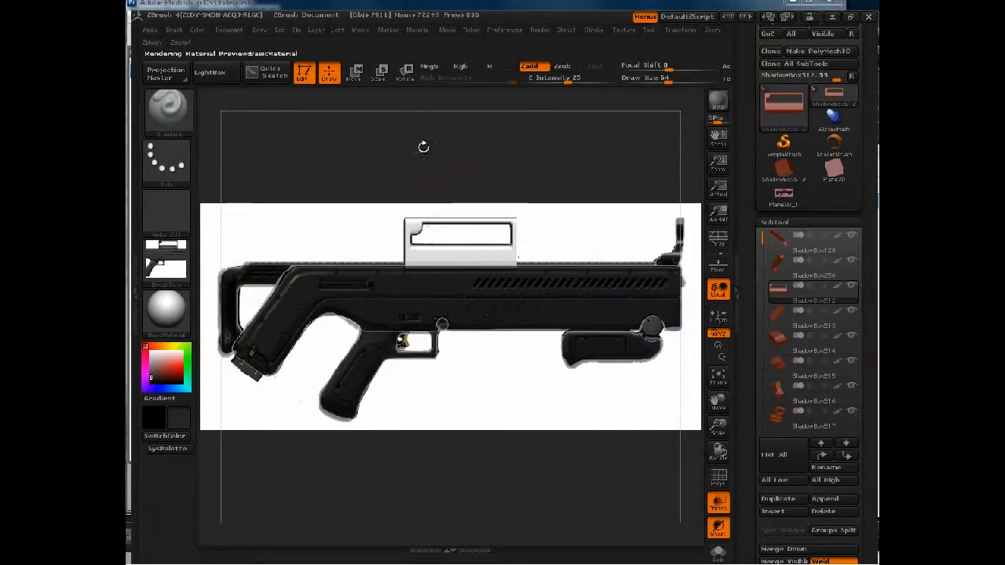
Show the camera timeline via Movie > Timeline and add a keyframe for the aligned view.
left_click(472, 30)
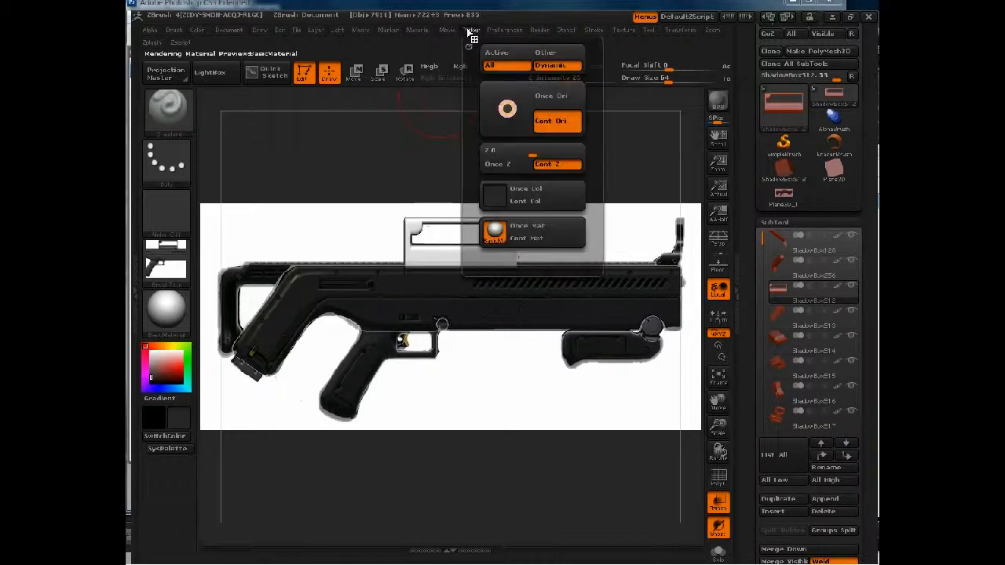
left_click(447, 30)
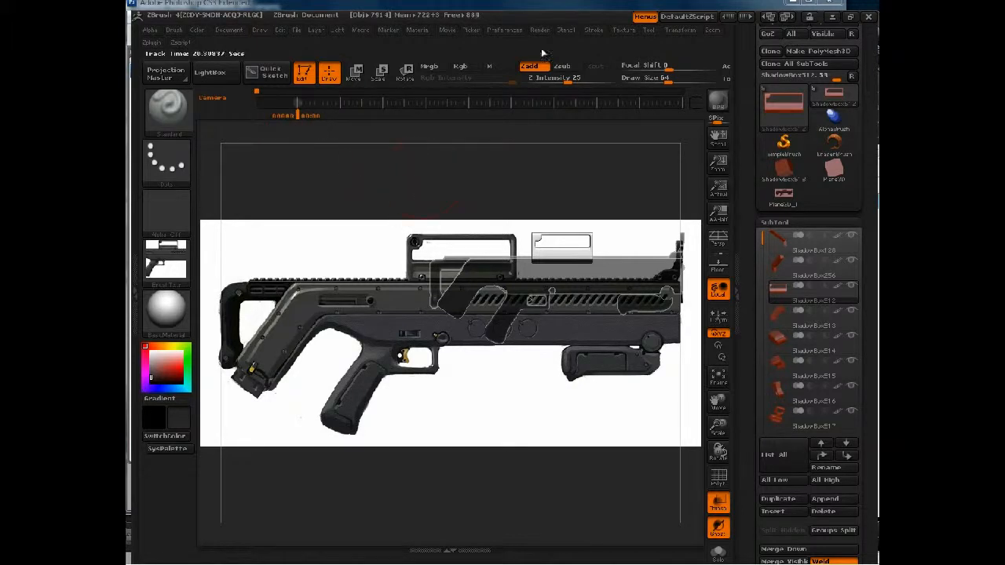
left_click(623, 29)
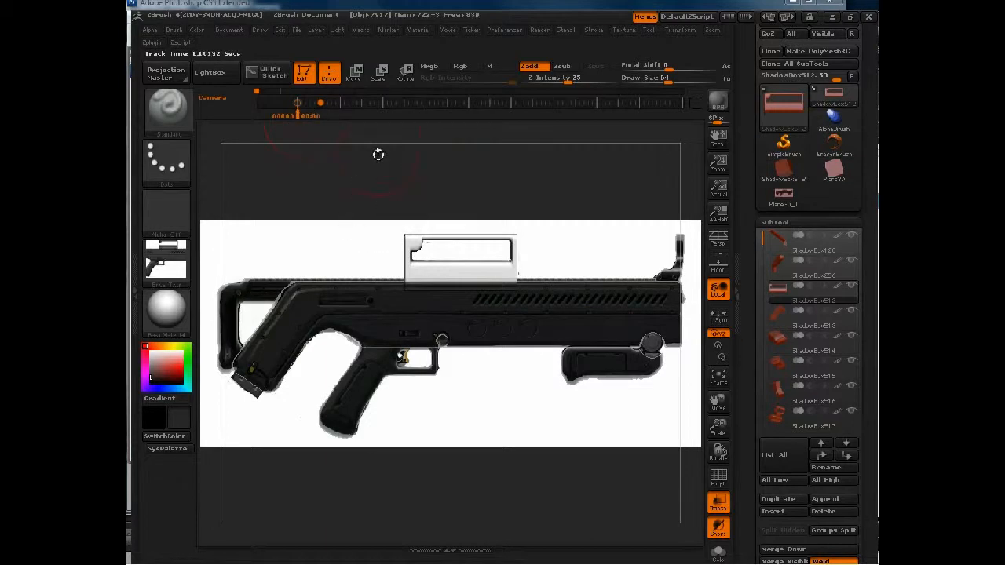
Add further camera keyframes and jump back to the first keyframe.
left_click(336, 29)
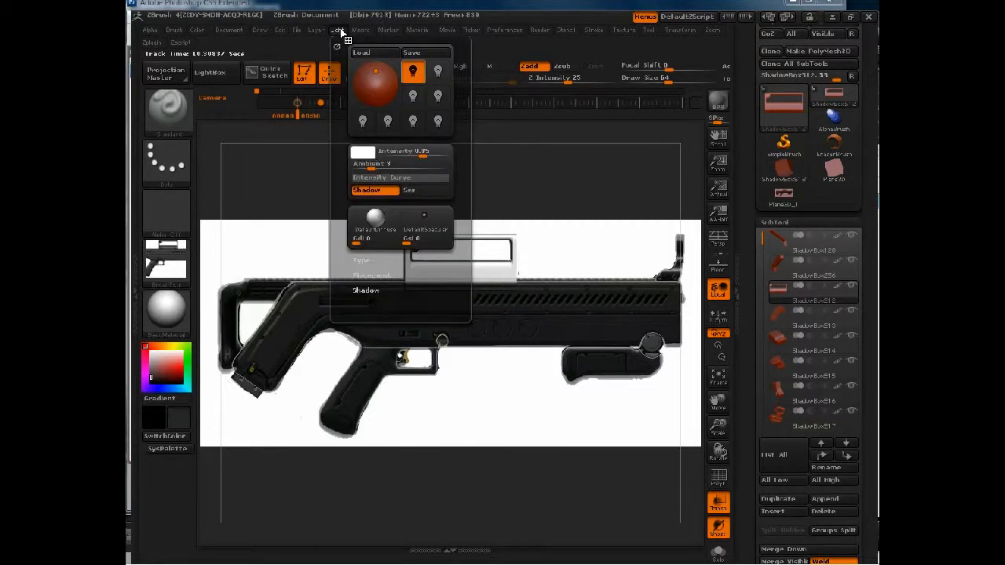
left_click(295, 30)
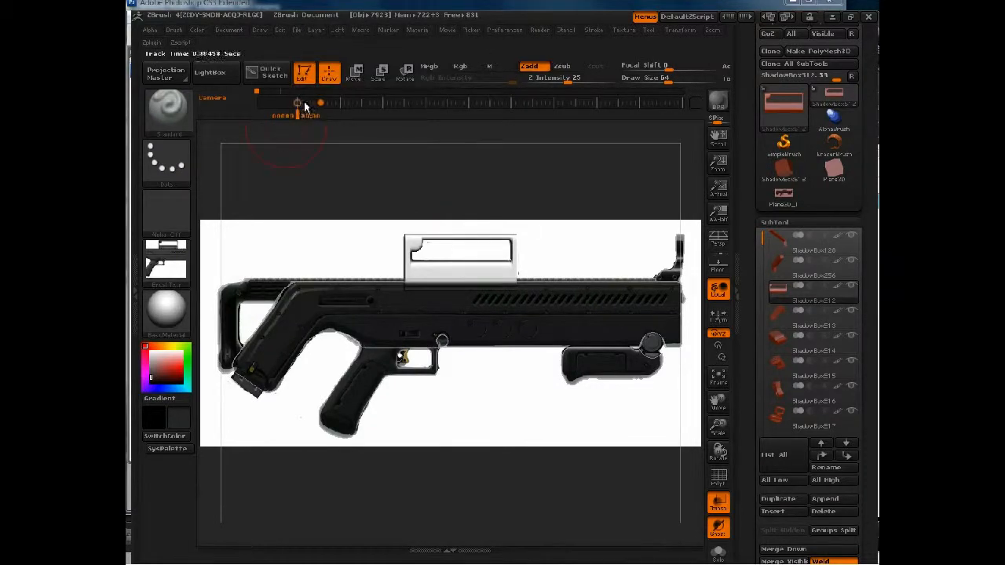
left_click(623, 30)
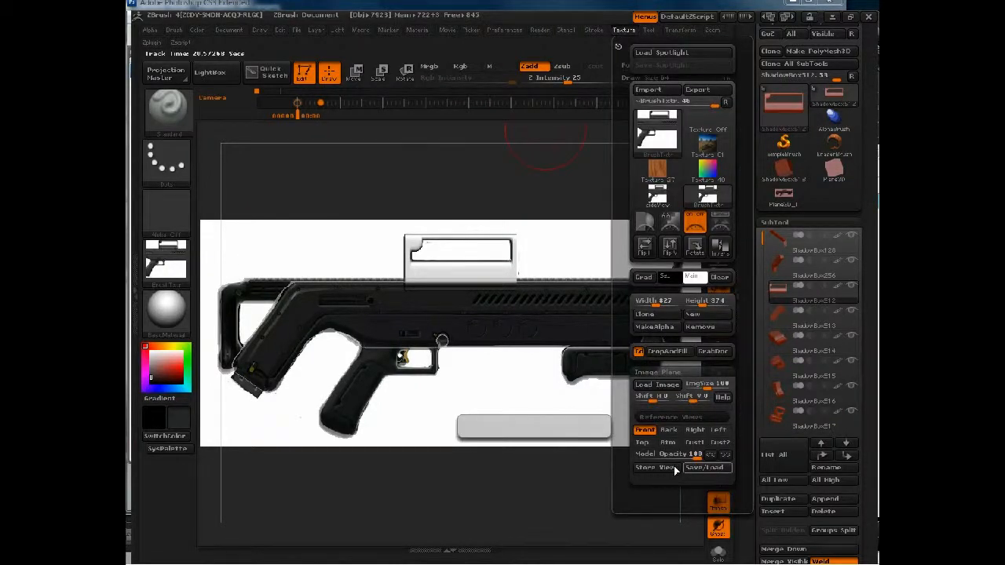
Save the reference views as a file named 're' in the shadowbox/ztools folder.
left_click(705, 467)
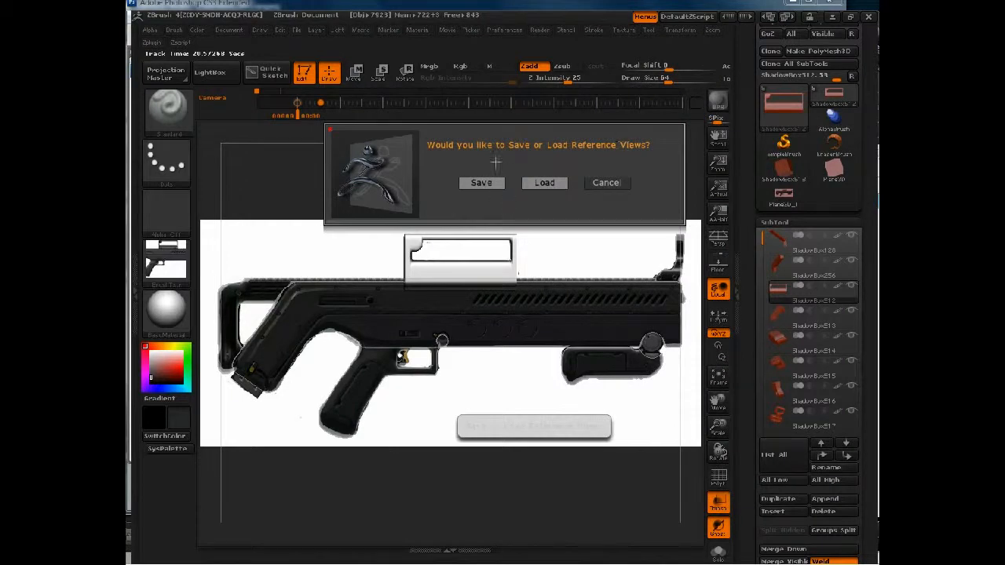
left_click(482, 182)
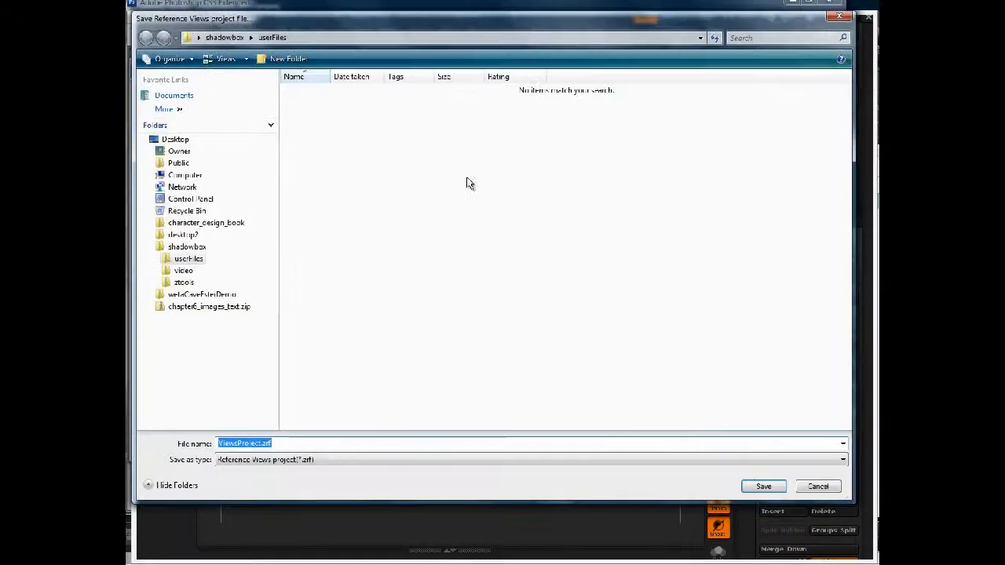
mouse_move(294, 335)
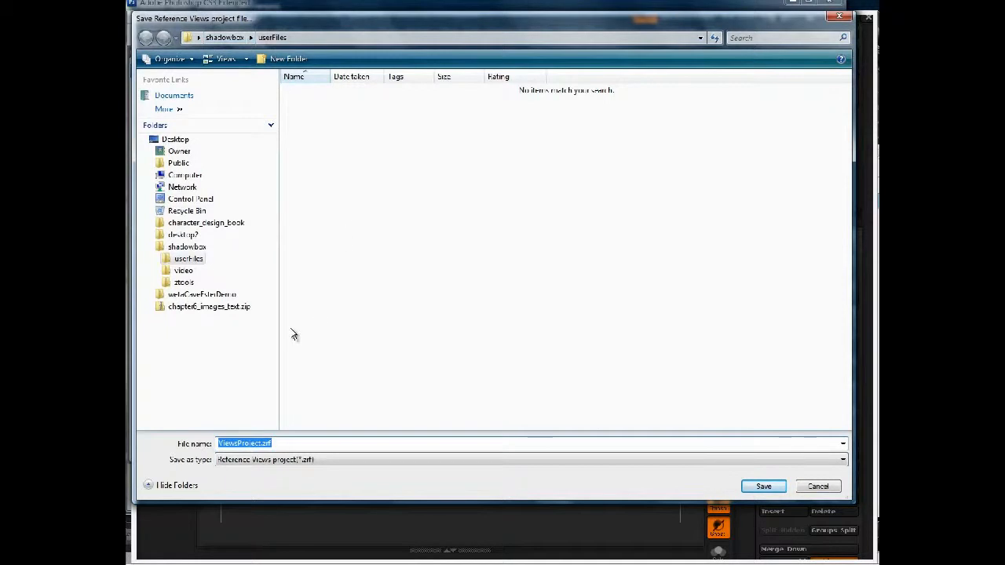
type("re")
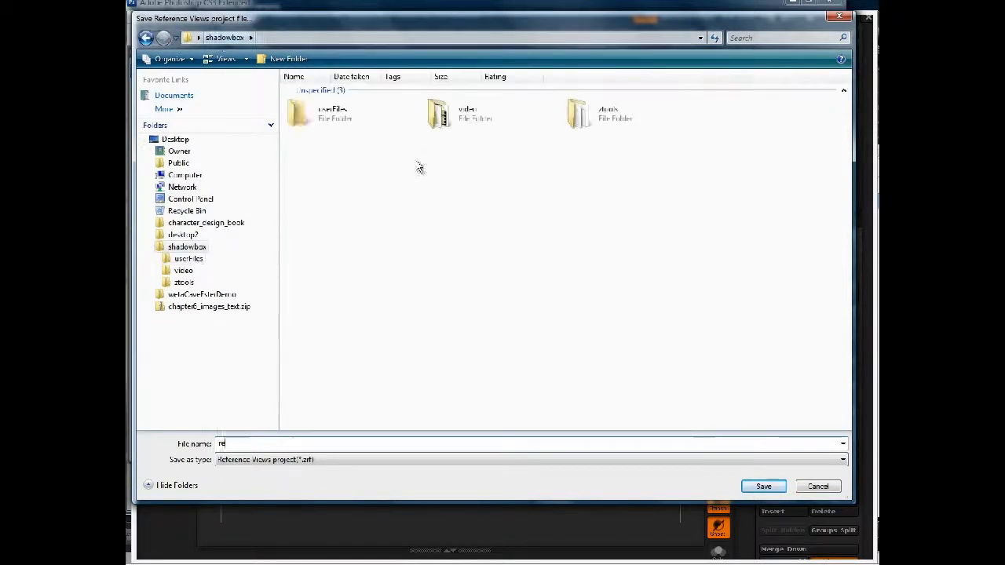
double_click(577, 113)
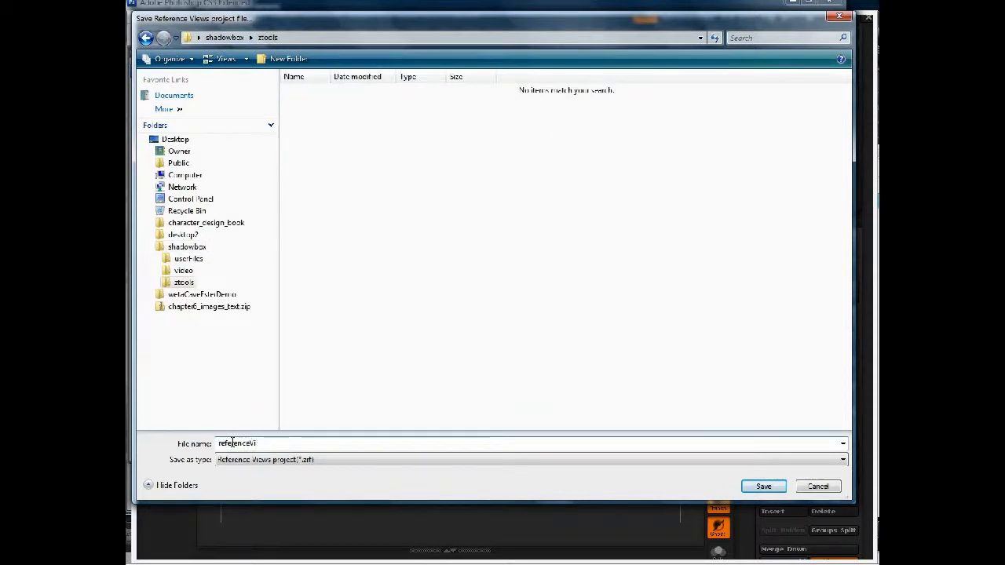
left_click(762, 486)
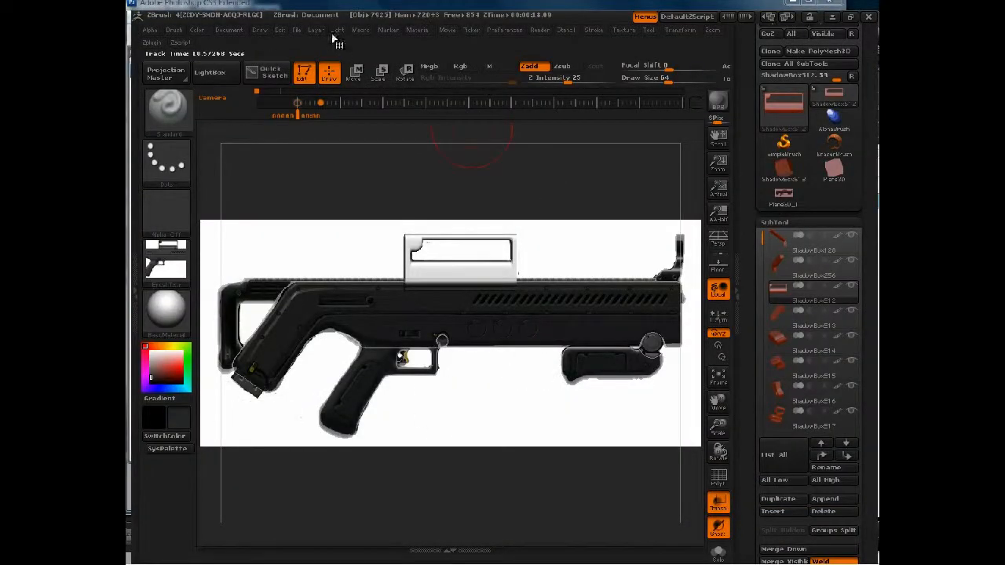
Save the gun project via File > Save As into ztools, then reopen it.
left_click(316, 29)
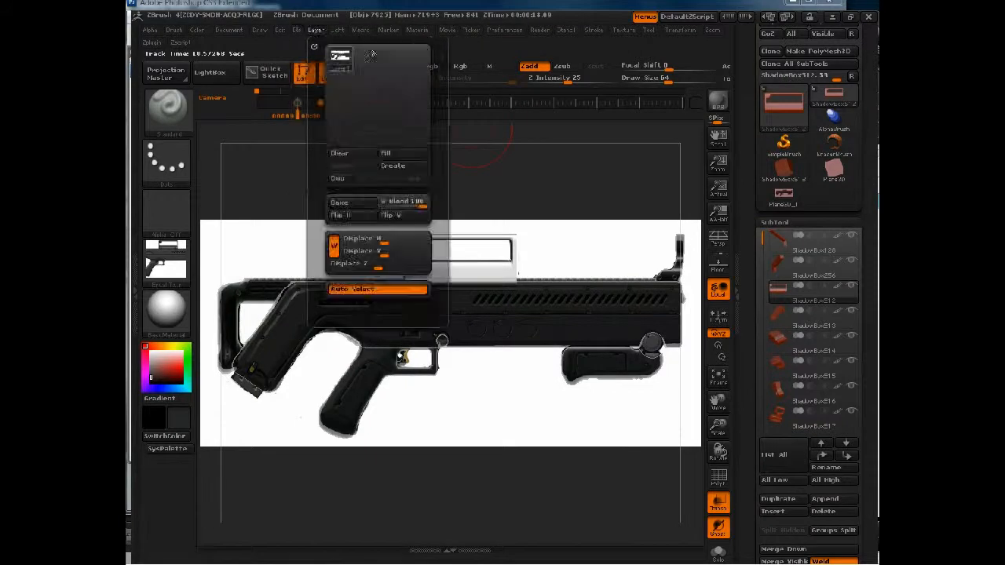
left_click(296, 30)
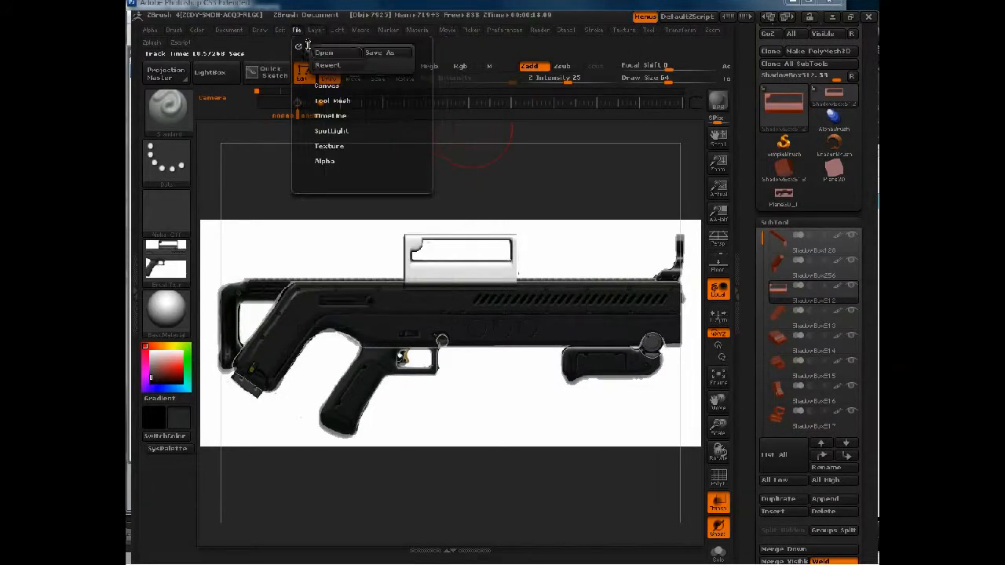
left_click(383, 53)
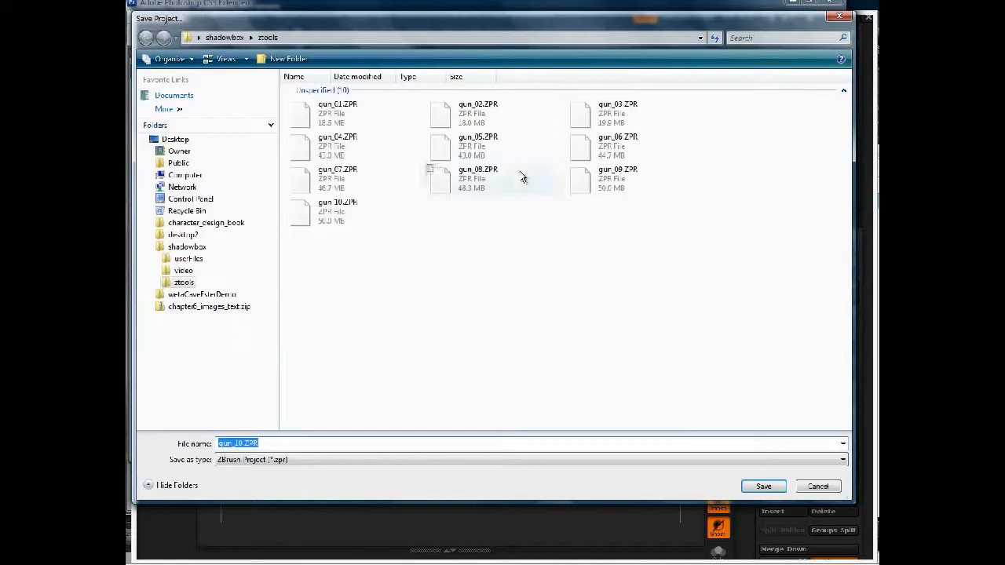
left_click(337, 211)
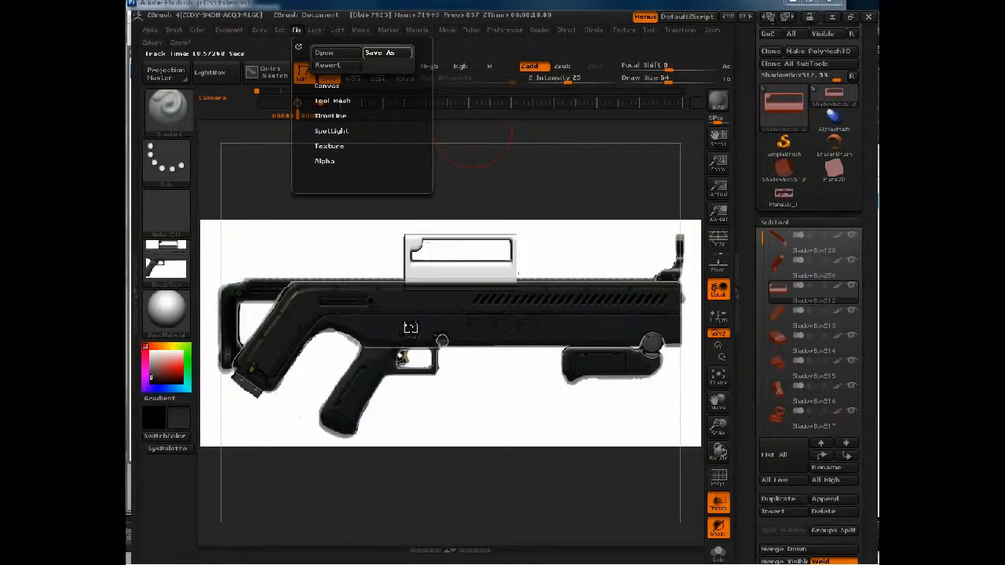
left_click(386, 52)
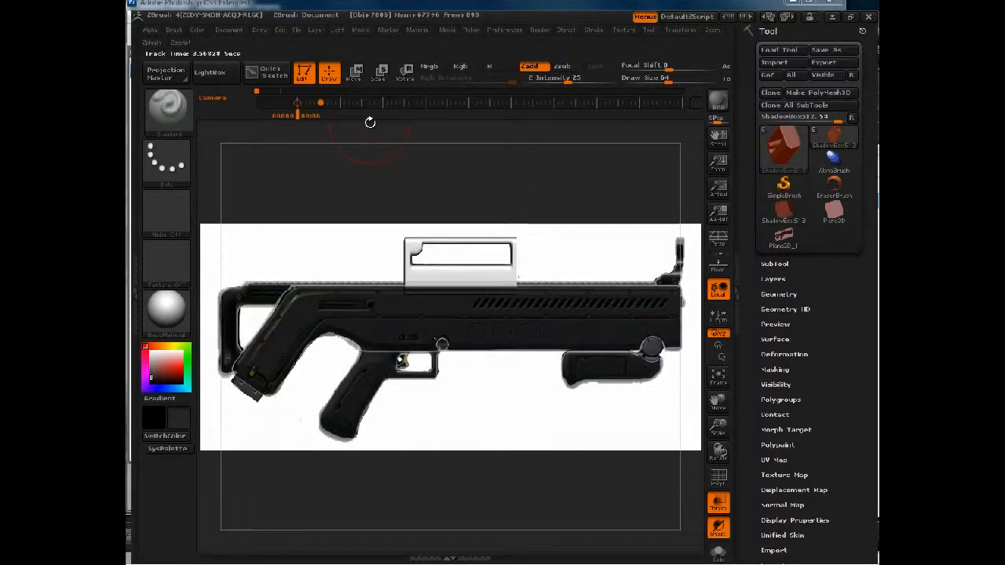
left_click(680, 29)
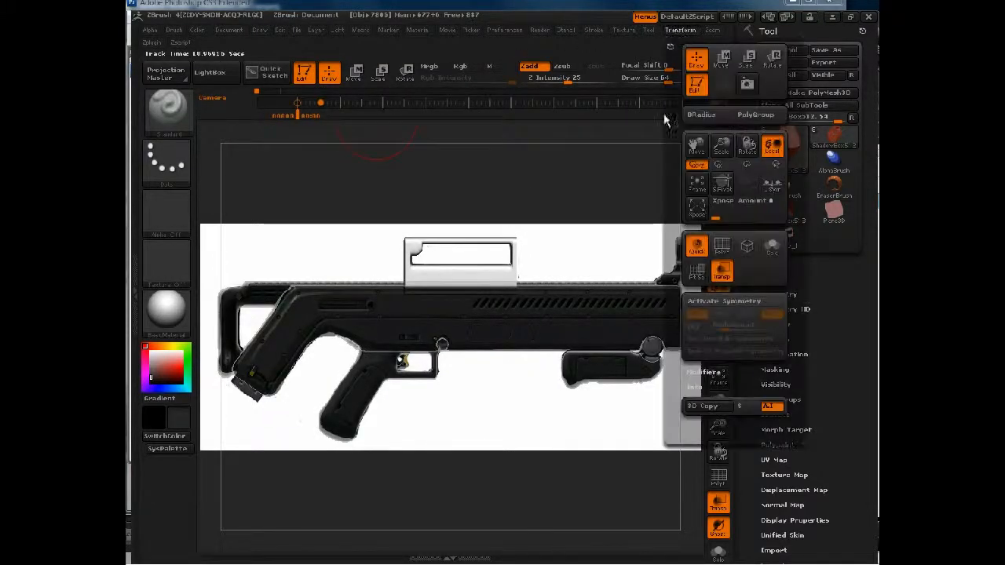
left_click(622, 30)
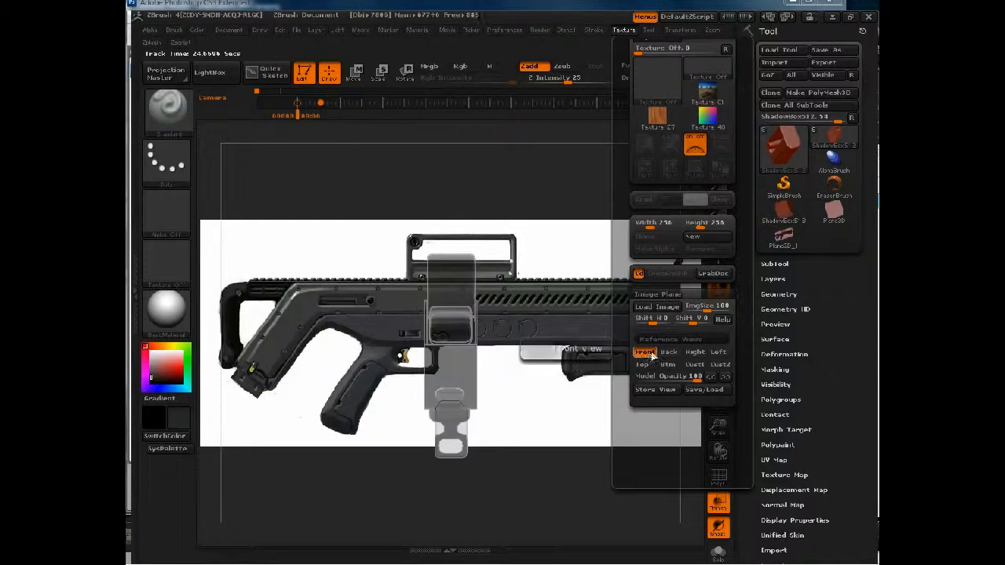
left_click(693, 351)
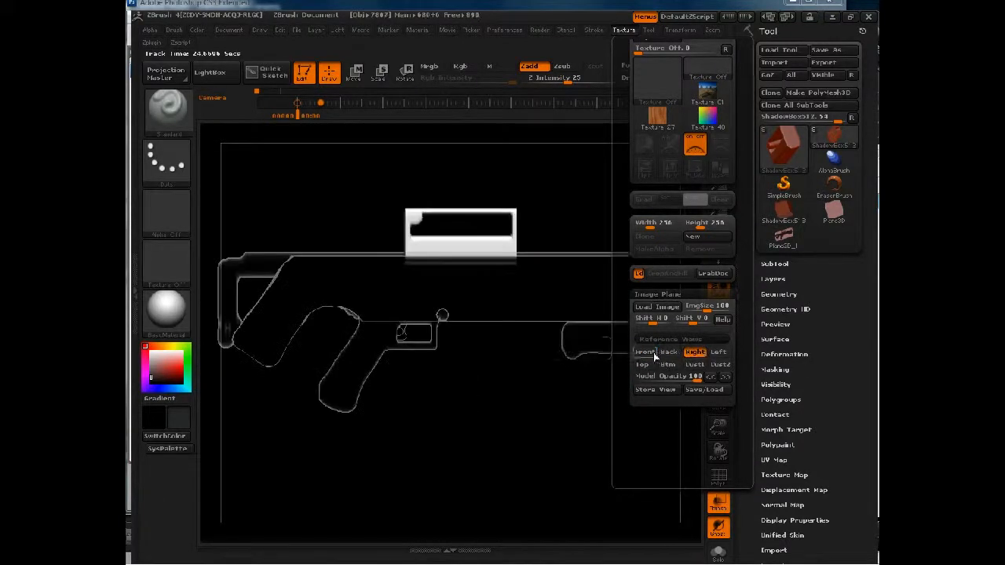
left_click(645, 352)
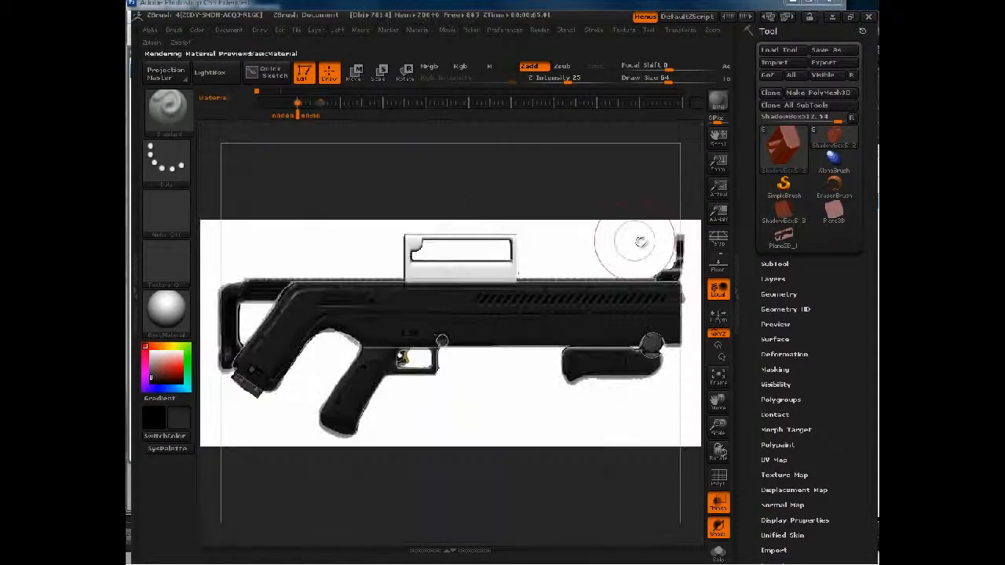
left_click(624, 29)
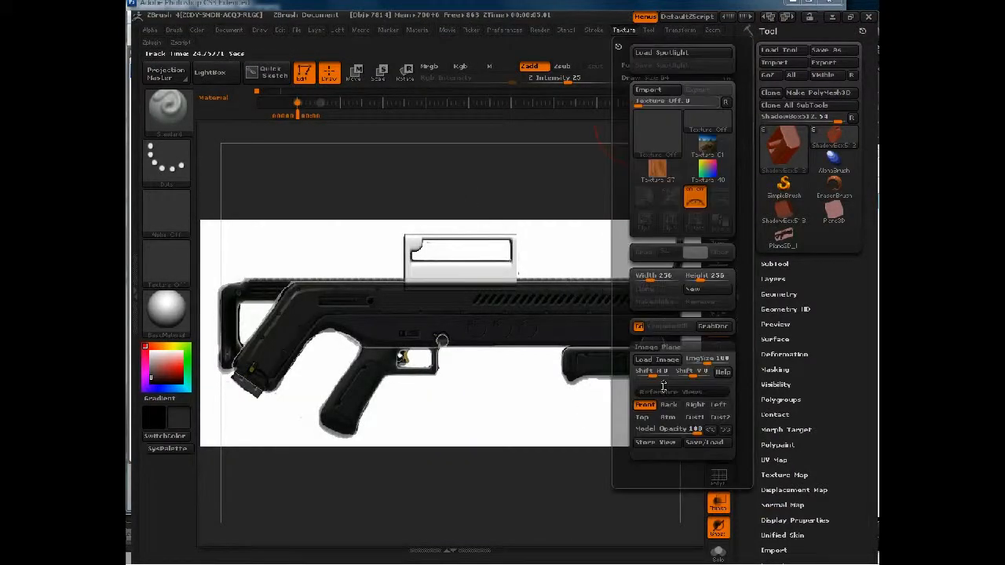
left_click(643, 404)
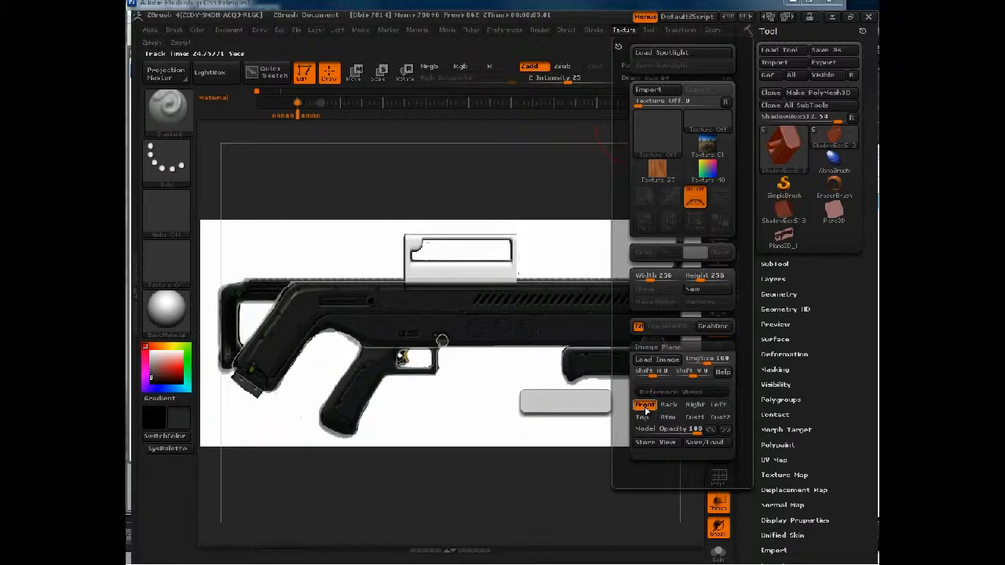